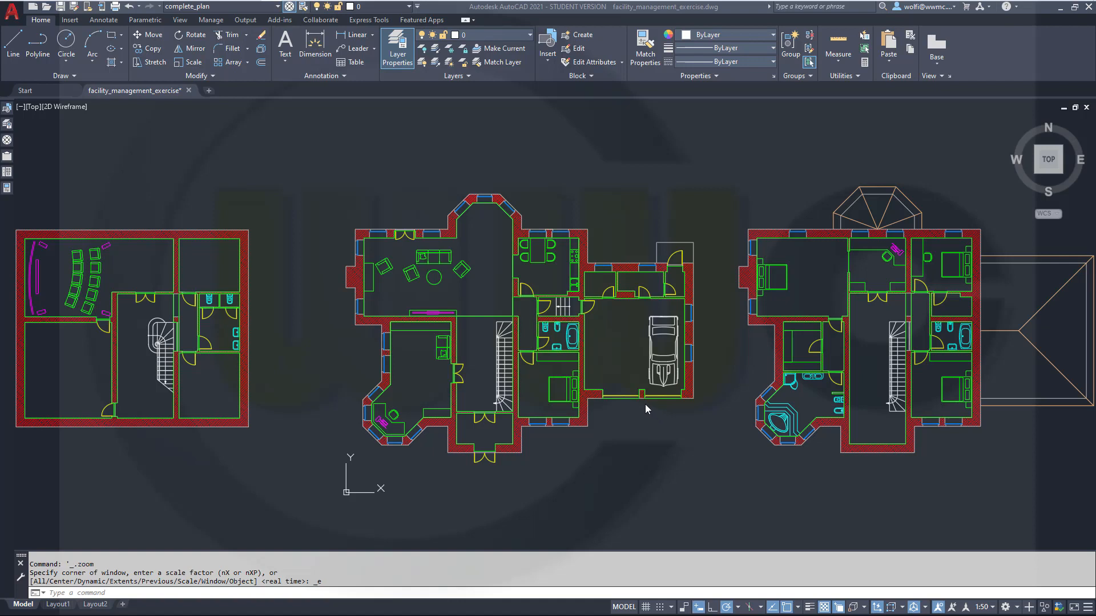
pyautogui.moveTo(637, 388)
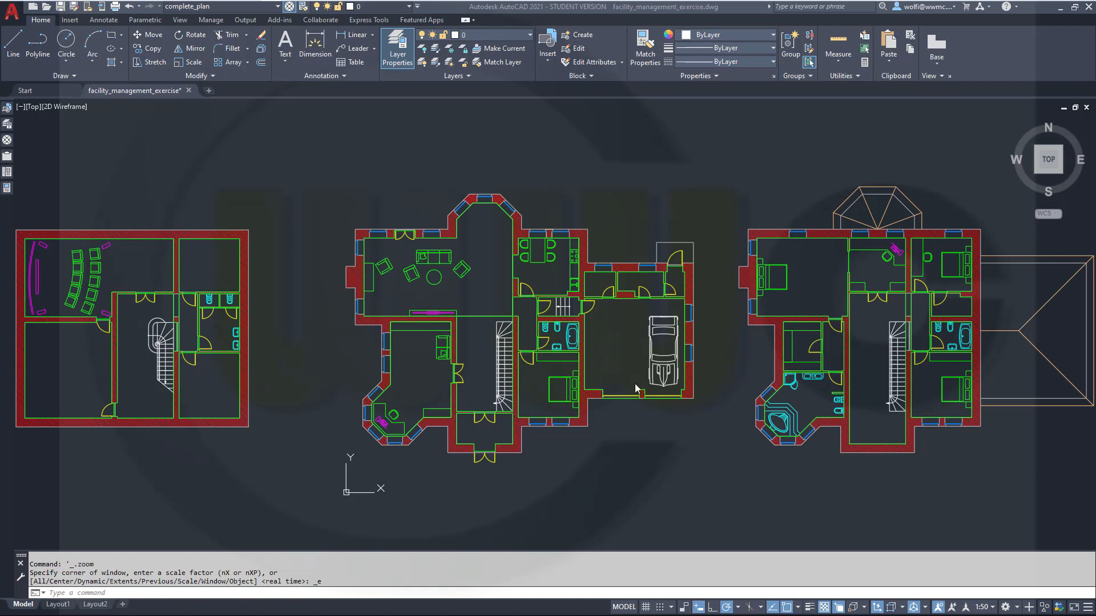
pyautogui.moveTo(631, 383)
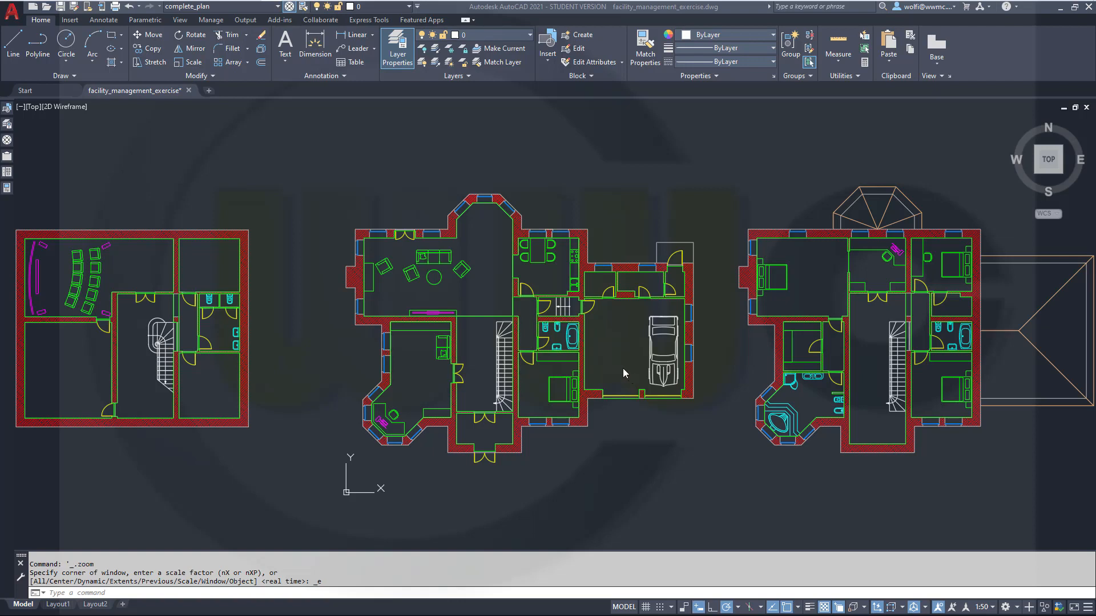
pyautogui.moveTo(617, 372)
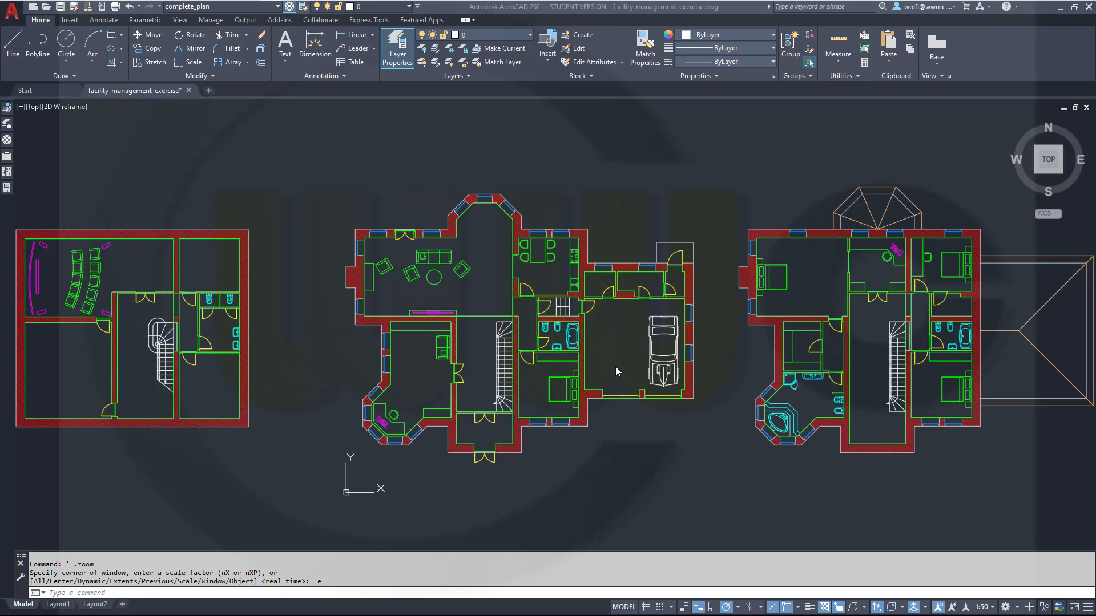
pyautogui.moveTo(549, 345)
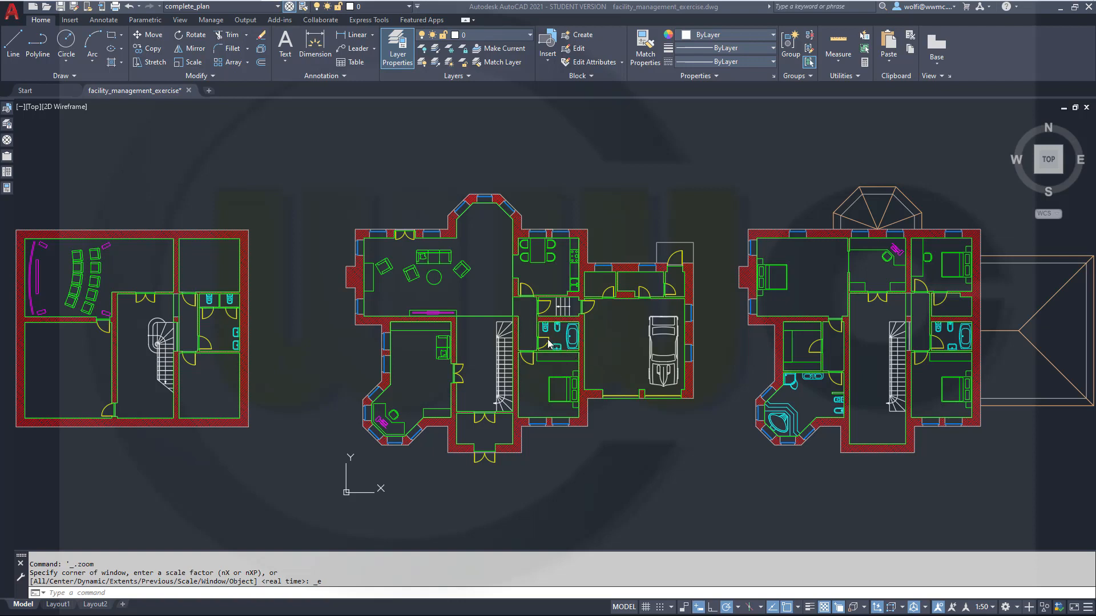
pyautogui.moveTo(302, 208)
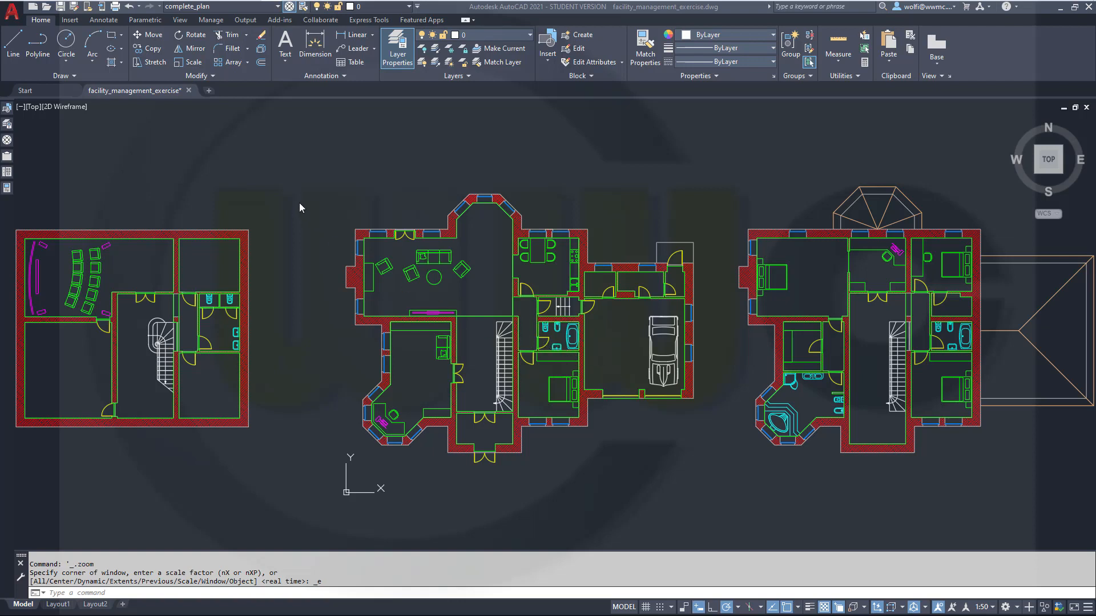
pyautogui.moveTo(126, 158)
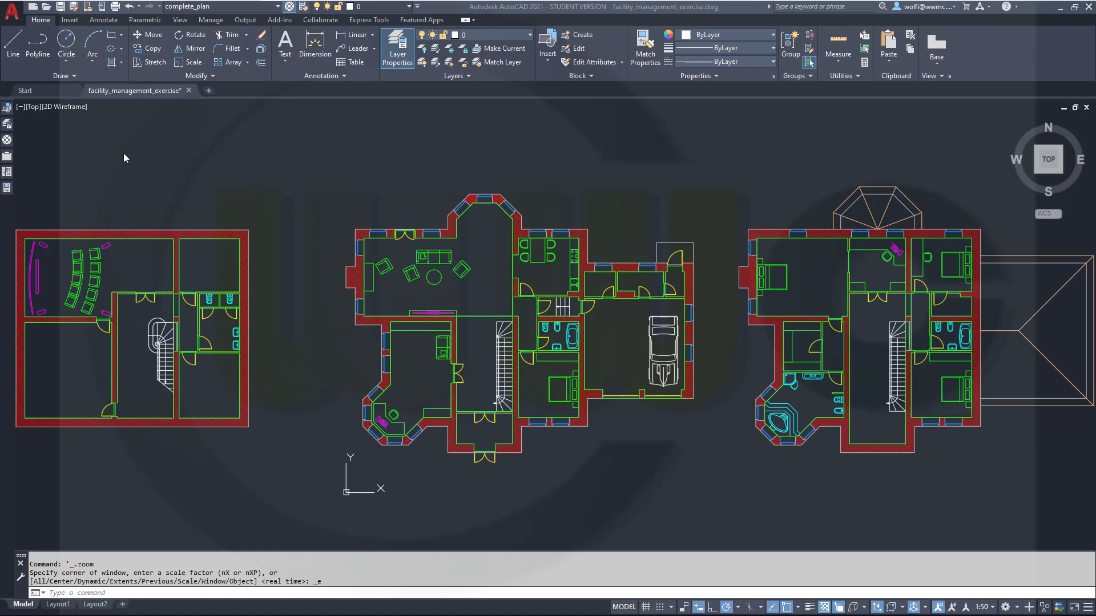
pyautogui.moveTo(49, 139)
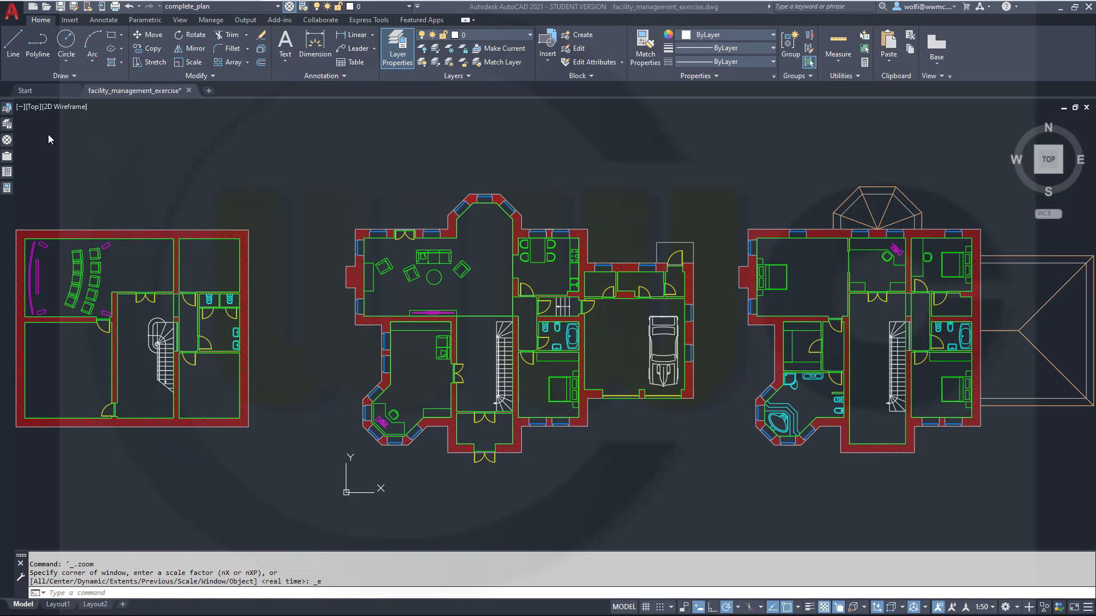
# Browse the 1st_floor, basement, ground_floor and furniture layer filters in the Layer Properties Manager.
pyautogui.click(398, 46)
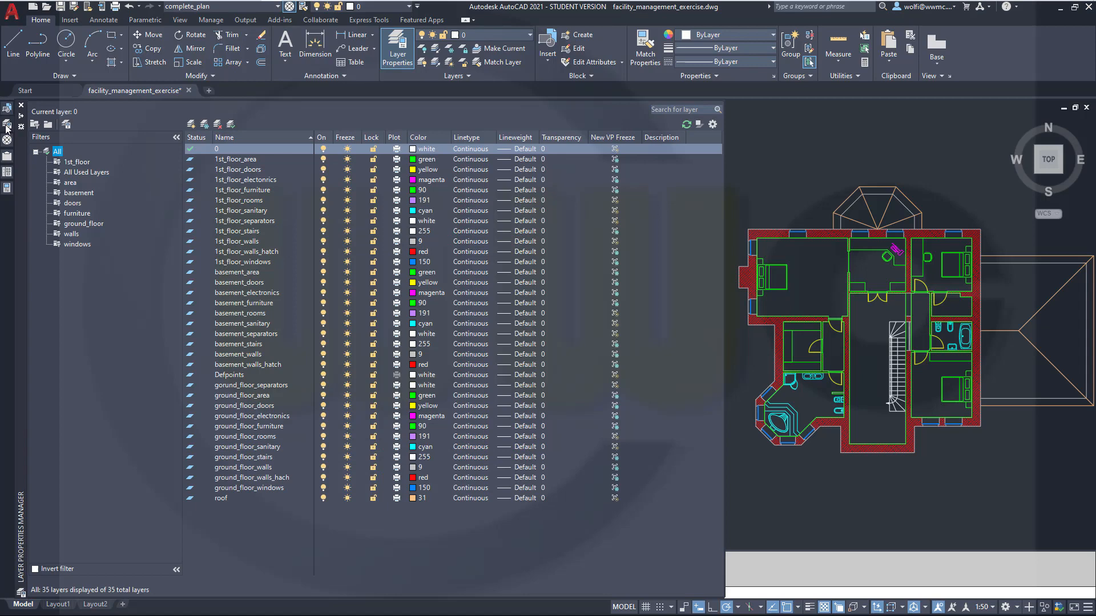
pyautogui.moveTo(73, 132)
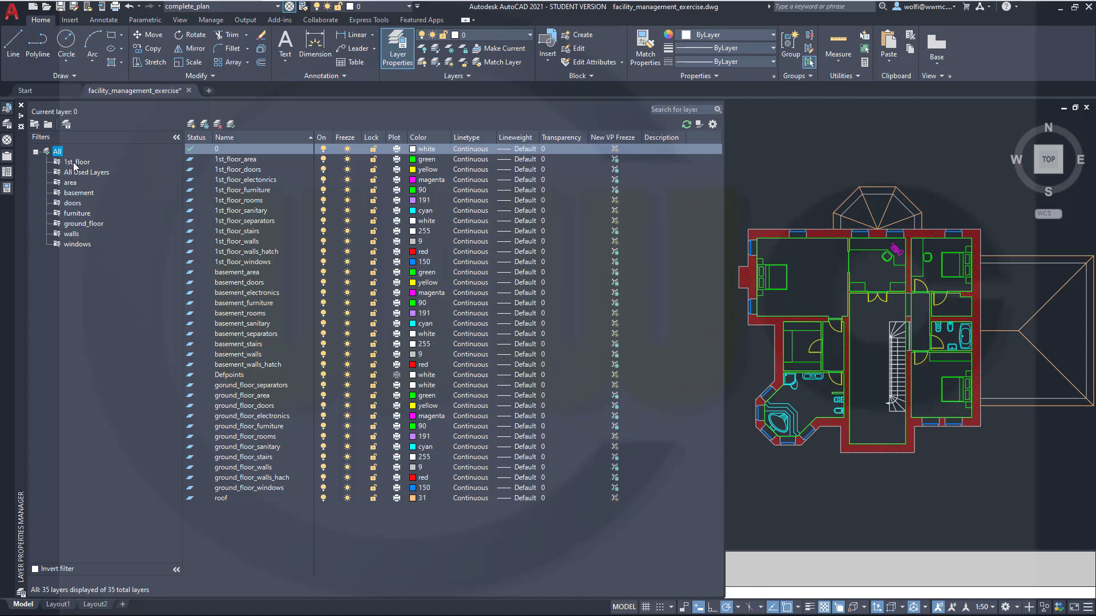
pyautogui.click(78, 162)
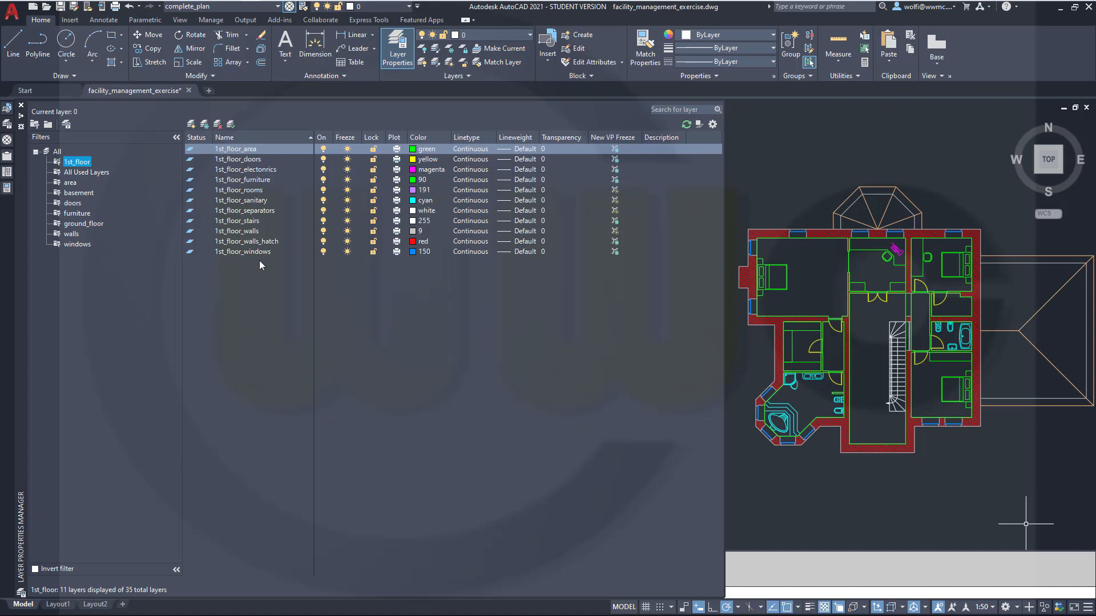
pyautogui.click(79, 191)
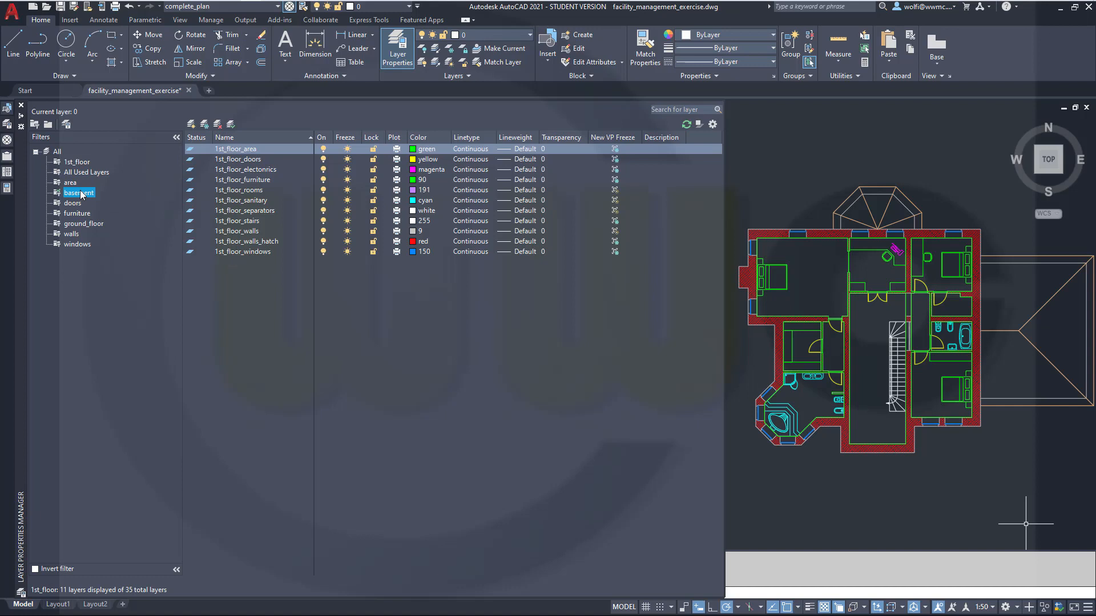
pyautogui.click(79, 192)
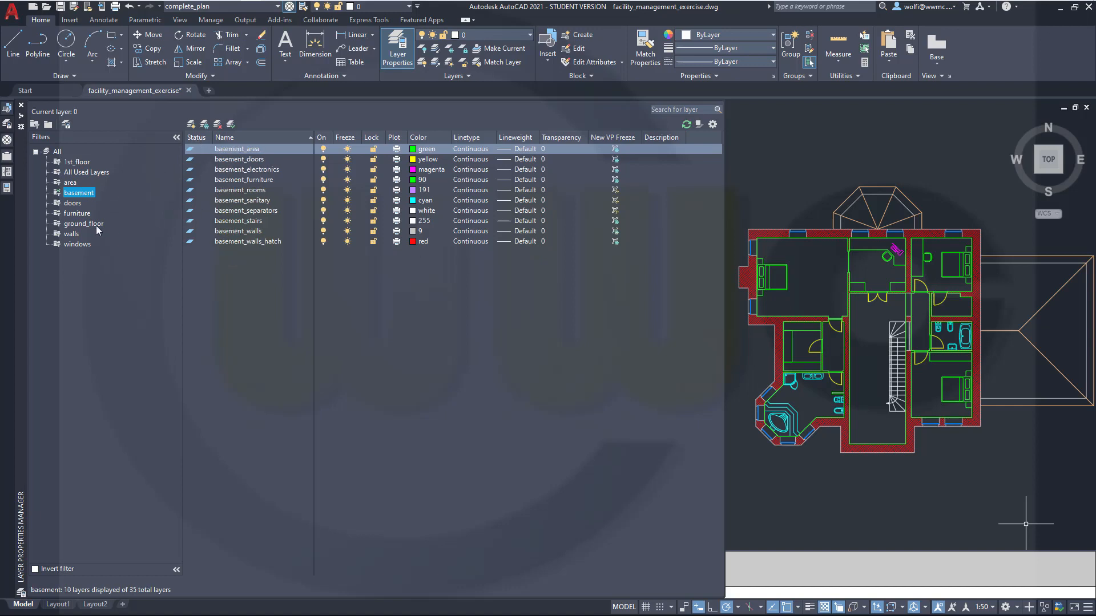
pyautogui.click(83, 224)
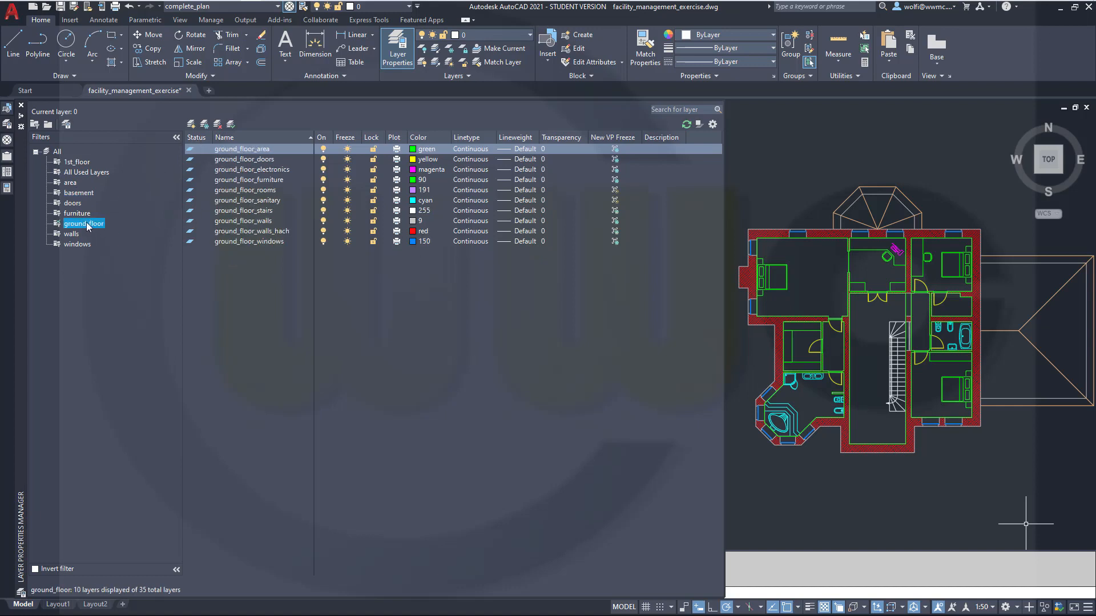
pyautogui.click(78, 212)
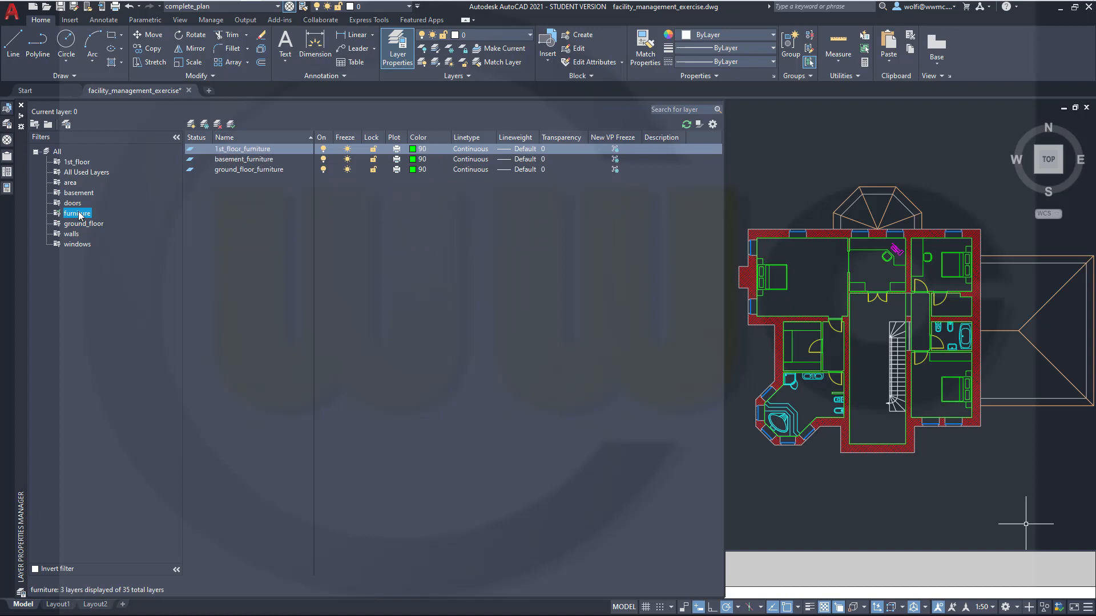
pyautogui.moveTo(234, 173)
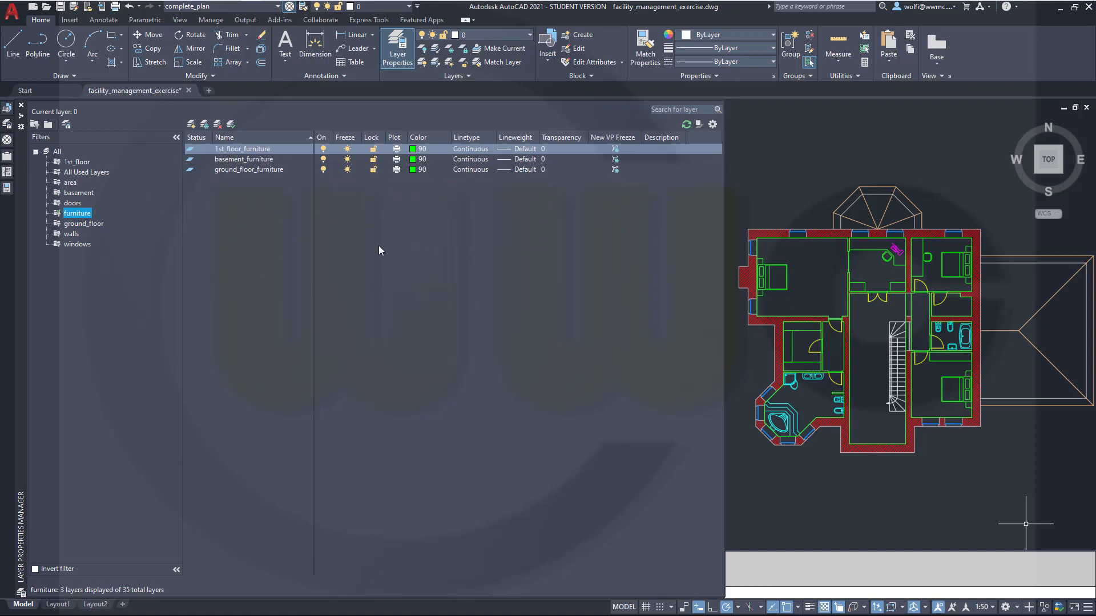
pyautogui.moveTo(394, 413)
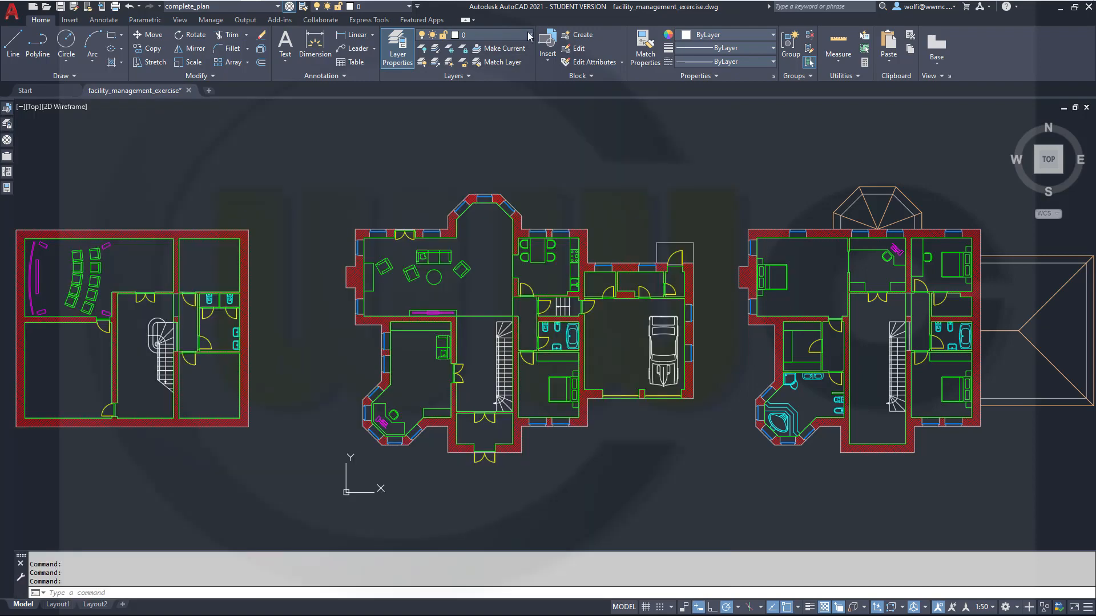
# Create a new blank drawing (Drawing3) from Quick Access and briefly check its layer manager.
pyautogui.click(530, 34)
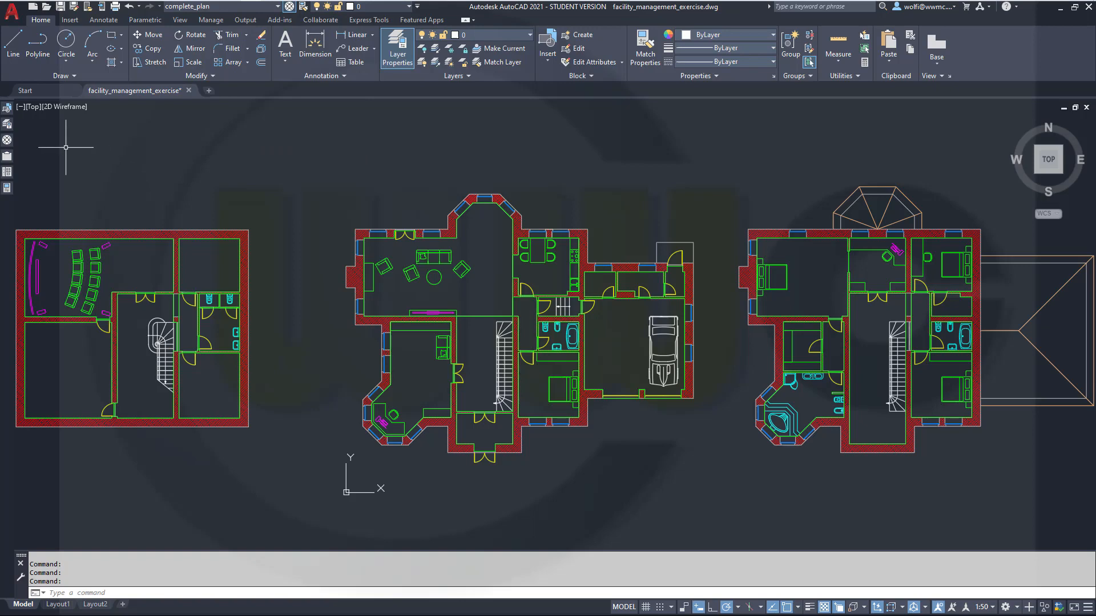
pyautogui.click(397, 45)
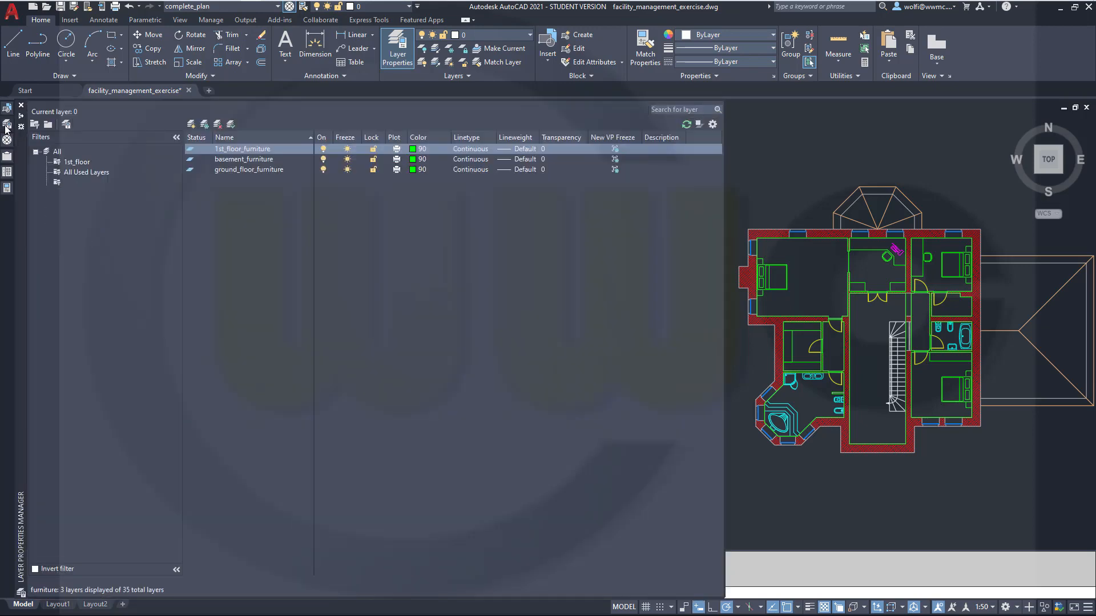
pyautogui.click(36, 151)
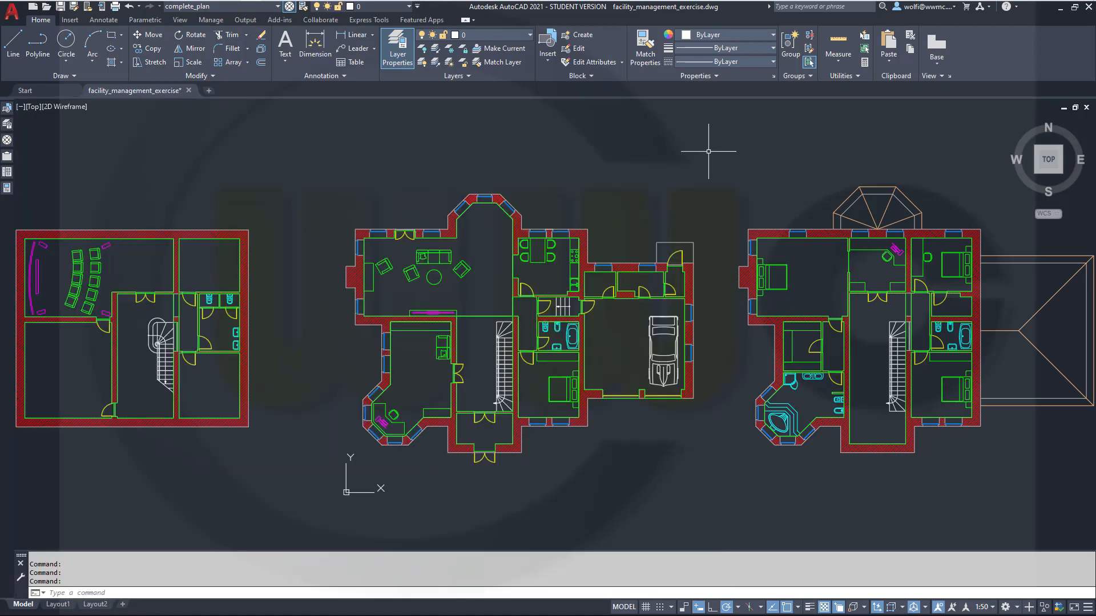
pyautogui.moveTo(139, 174)
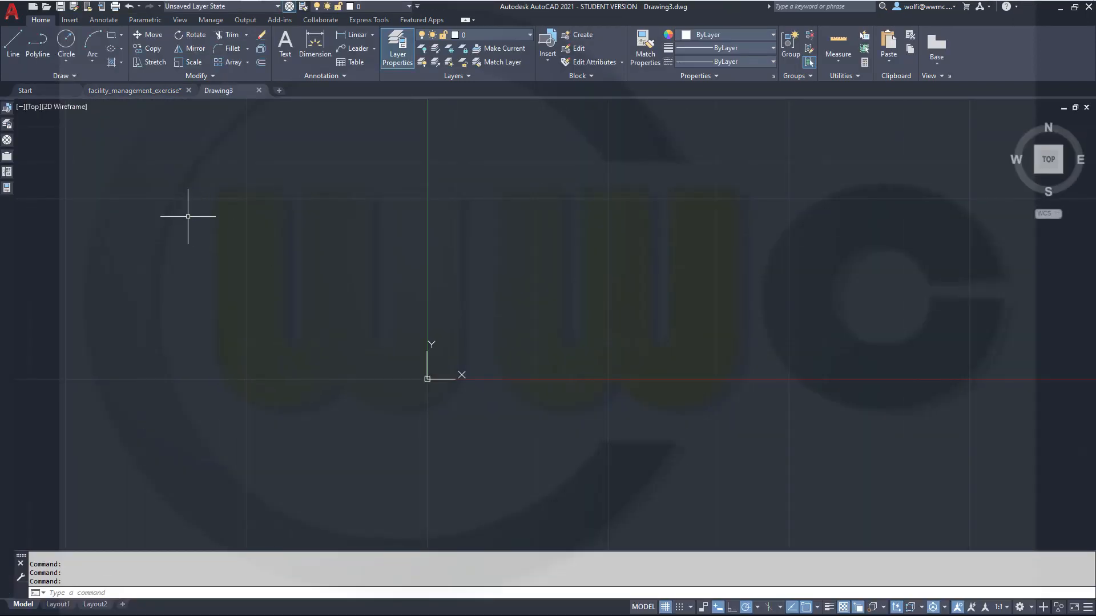
pyautogui.click(397, 45)
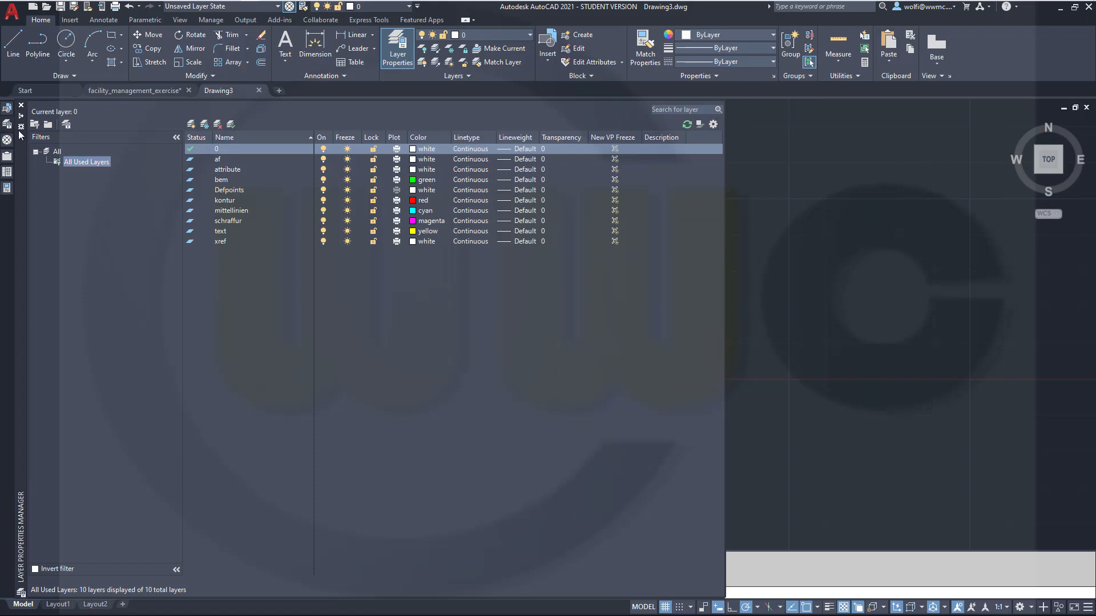
pyautogui.click(55, 151)
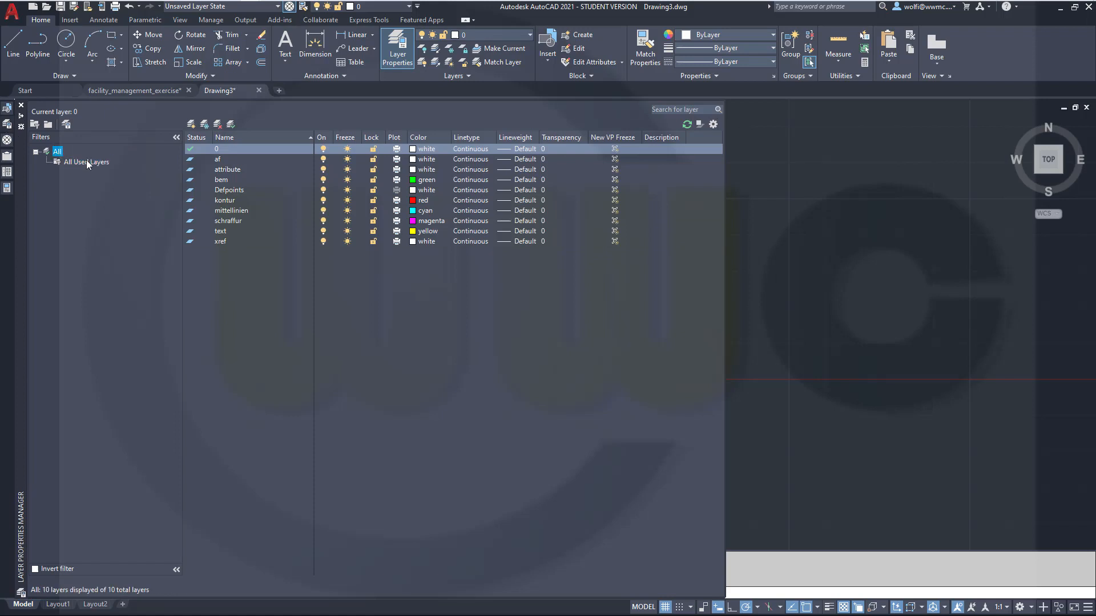
pyautogui.click(85, 162)
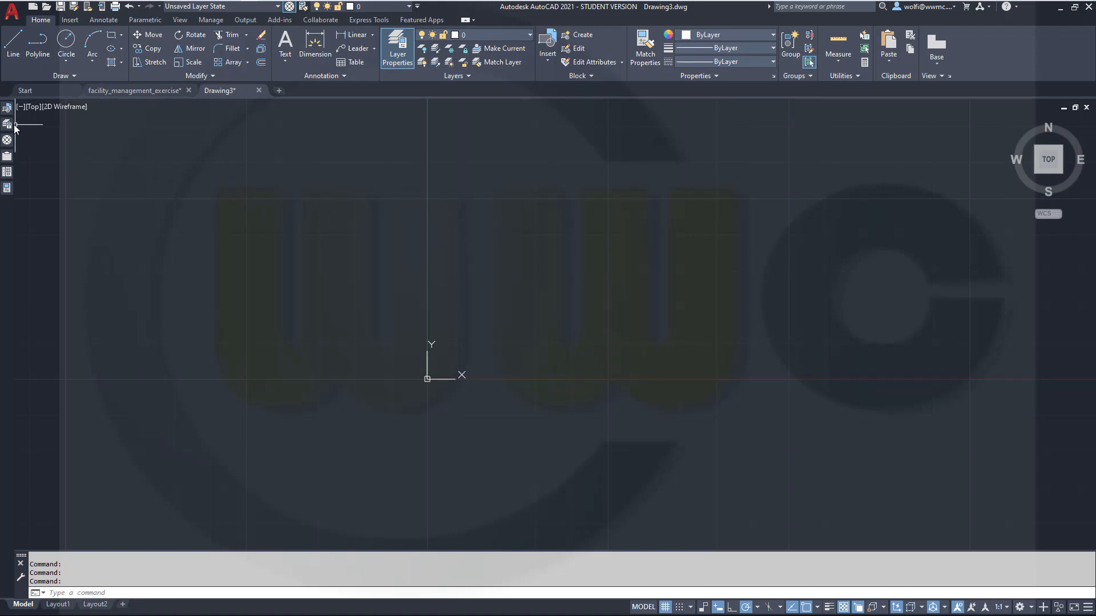
pyautogui.click(397, 48)
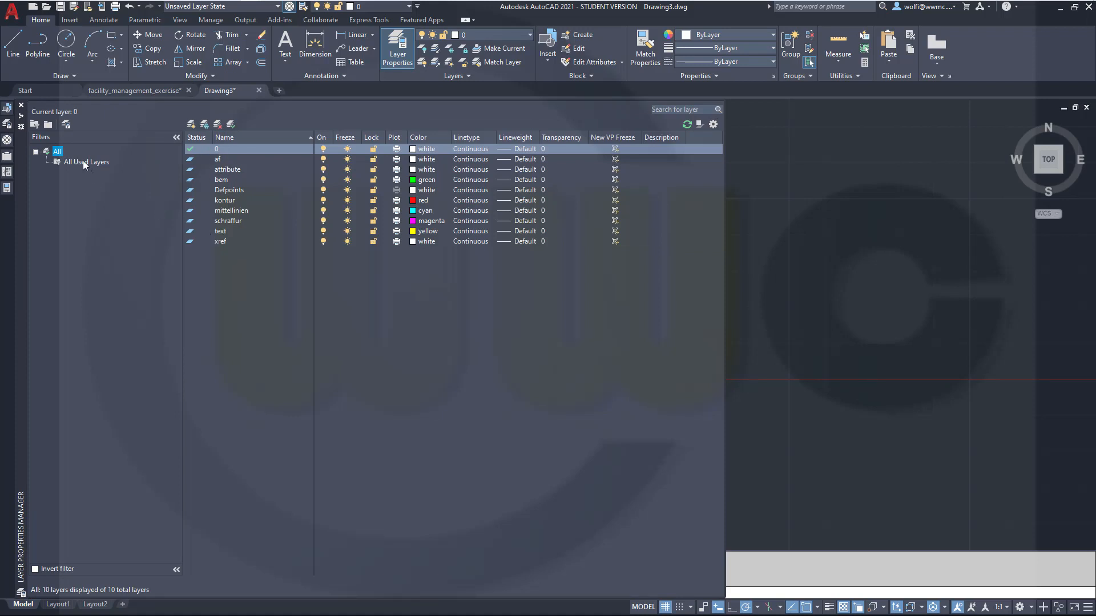
pyautogui.click(87, 162)
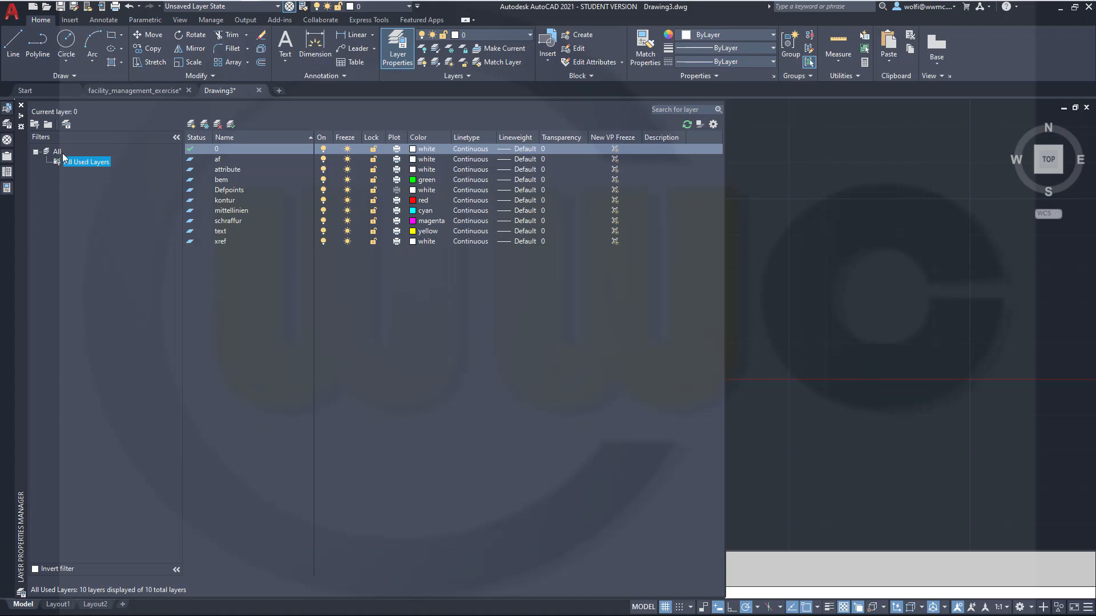
pyautogui.click(57, 151)
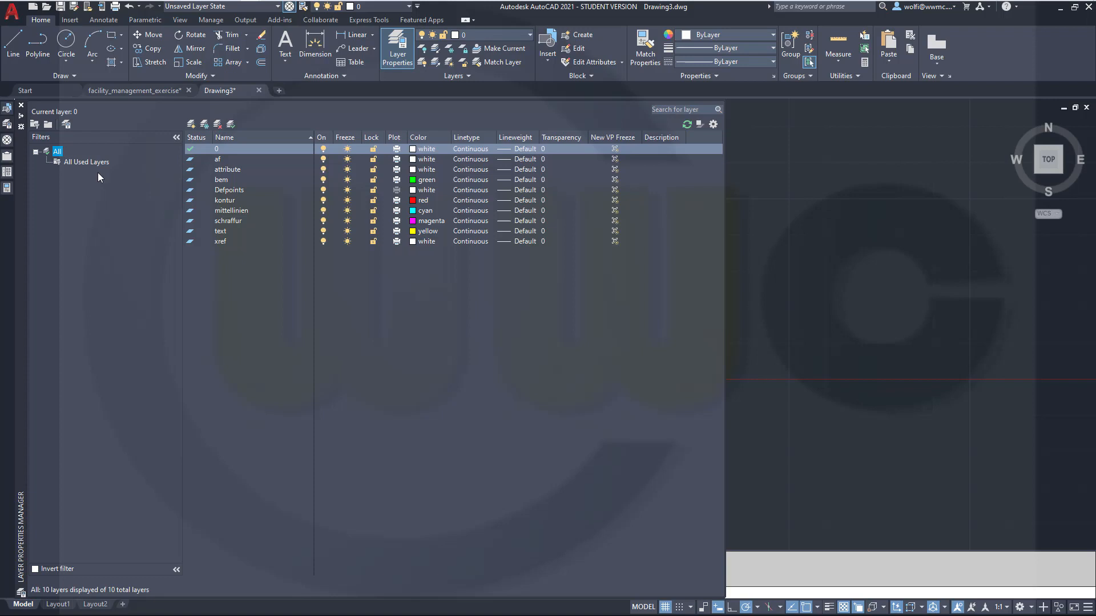
pyautogui.moveTo(100, 174)
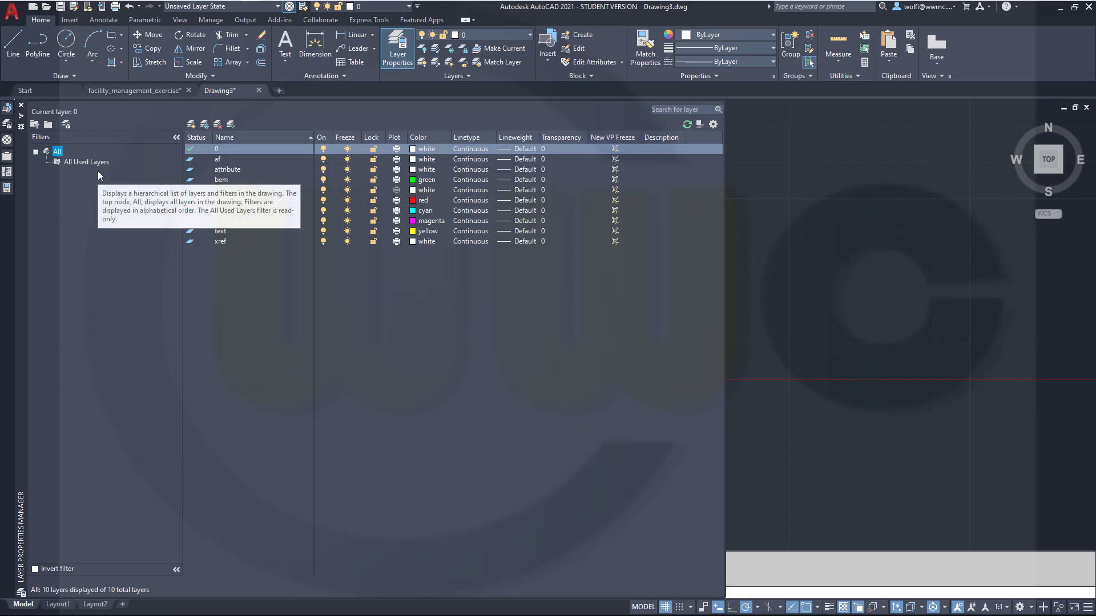
pyautogui.moveTo(103, 182)
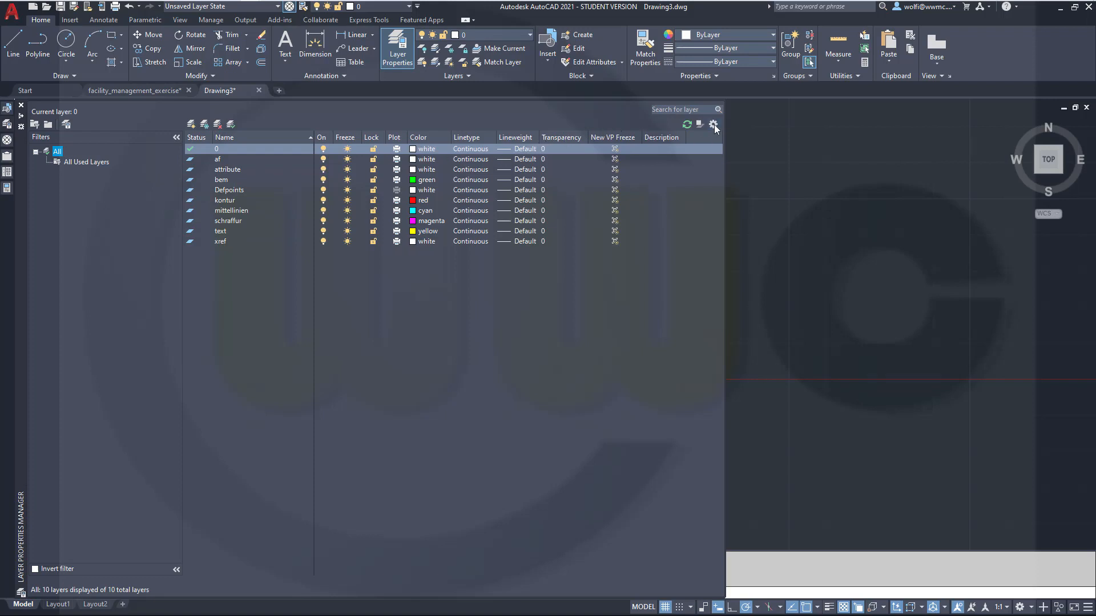
# Enable 'Indicate layers in use' in the layer settings and confirm.
pyautogui.click(714, 124)
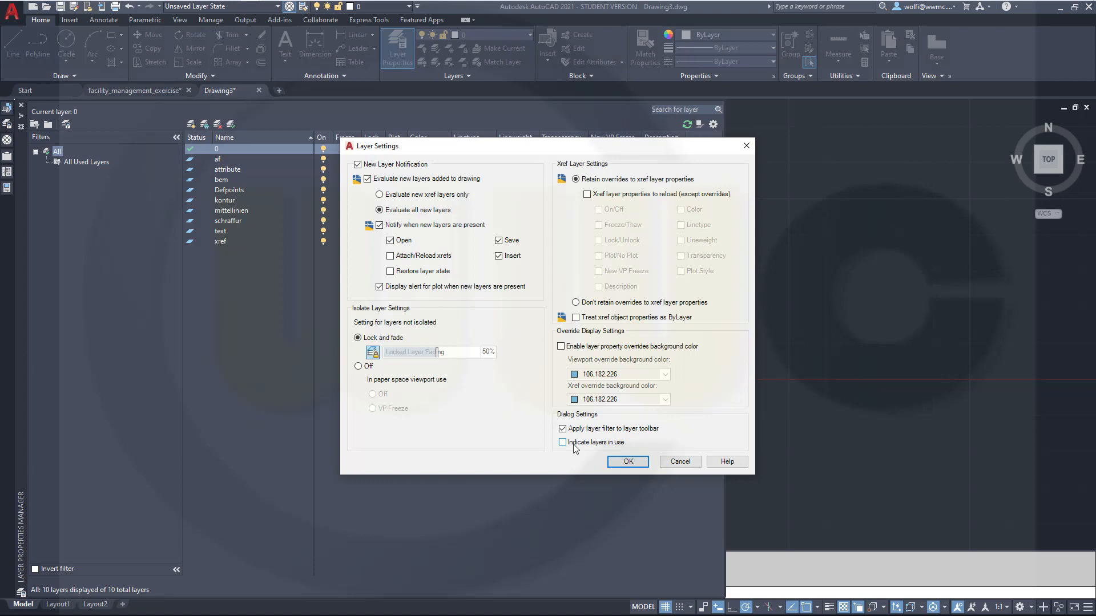
pyautogui.moveTo(575, 450)
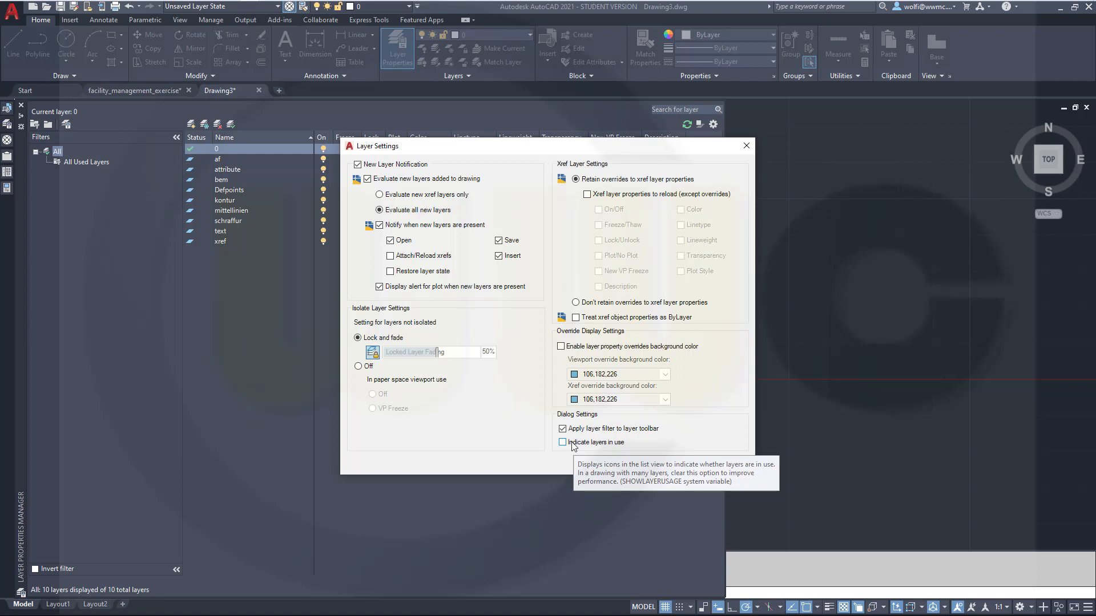
pyautogui.click(562, 442)
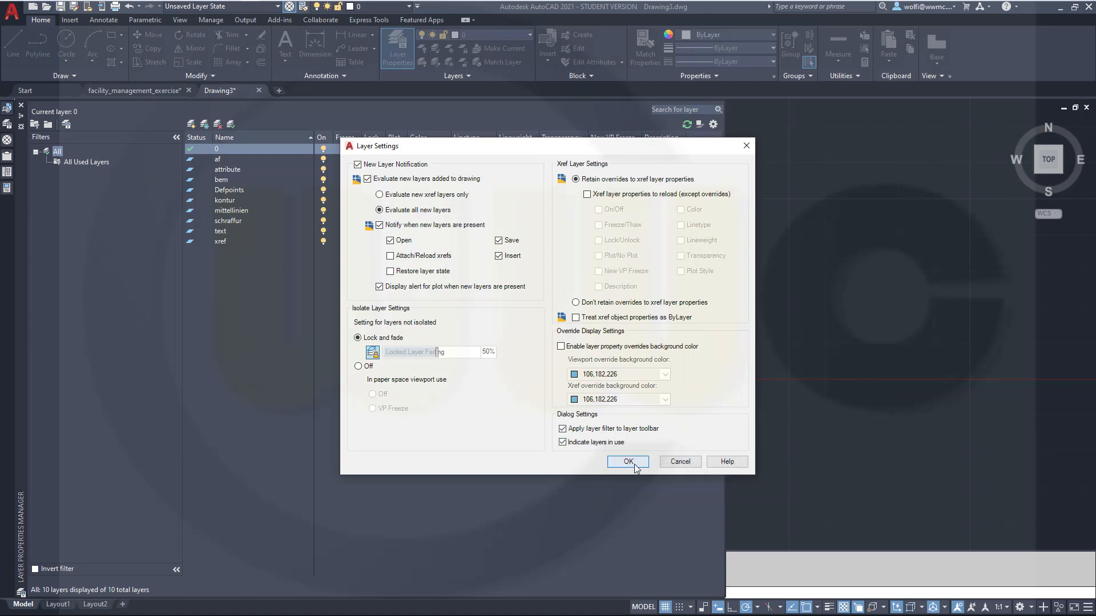
pyautogui.click(628, 461)
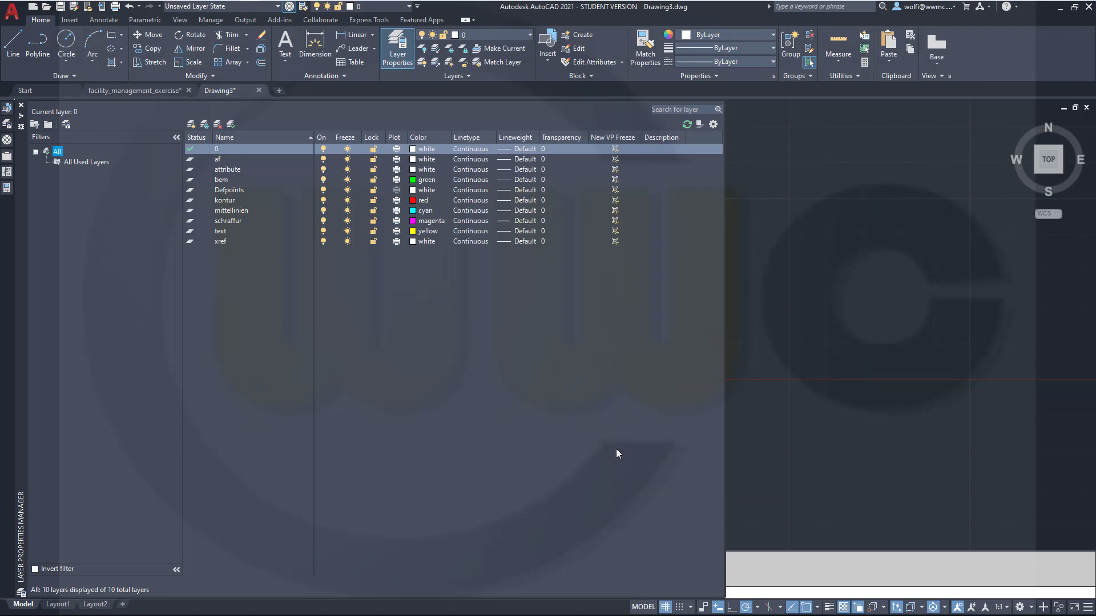
pyautogui.moveTo(549, 432)
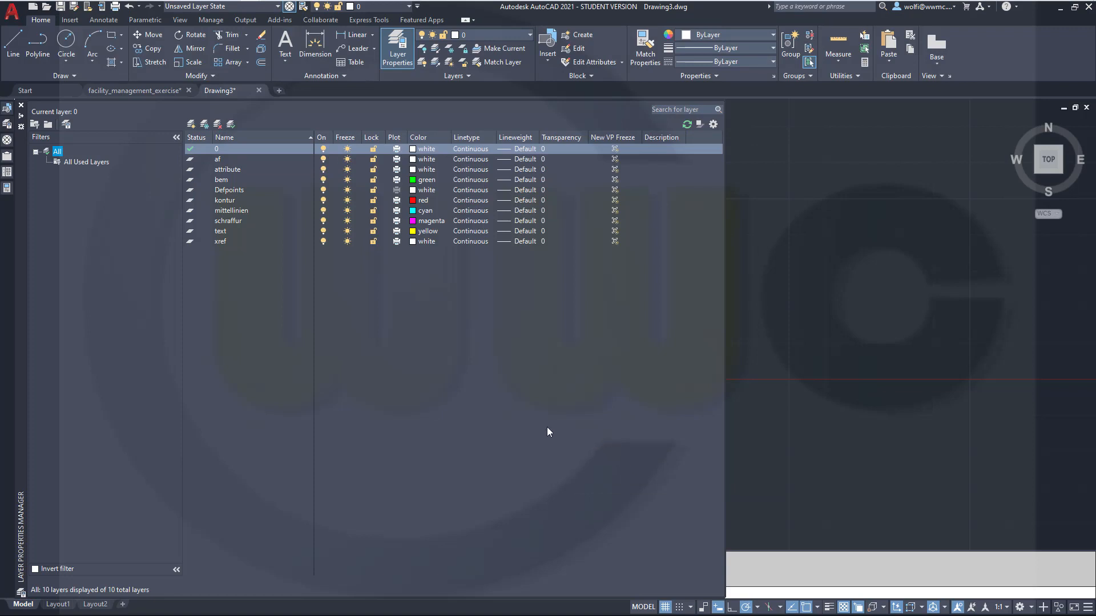
pyautogui.moveTo(83, 202)
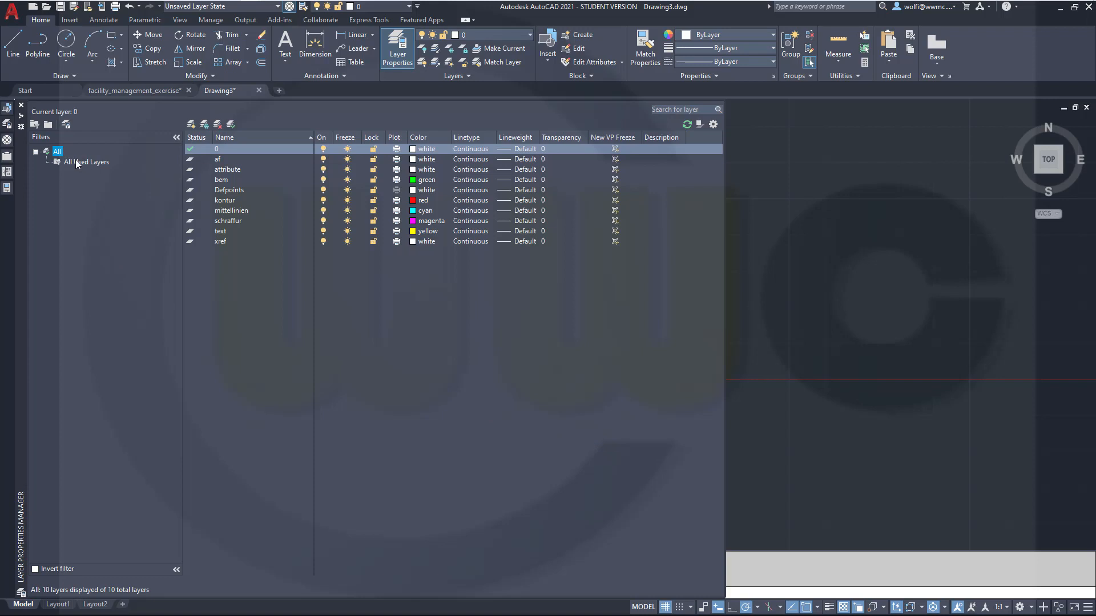
# Apply the All Used Layers filter, leaving only layer 0 listed.
pyautogui.click(87, 162)
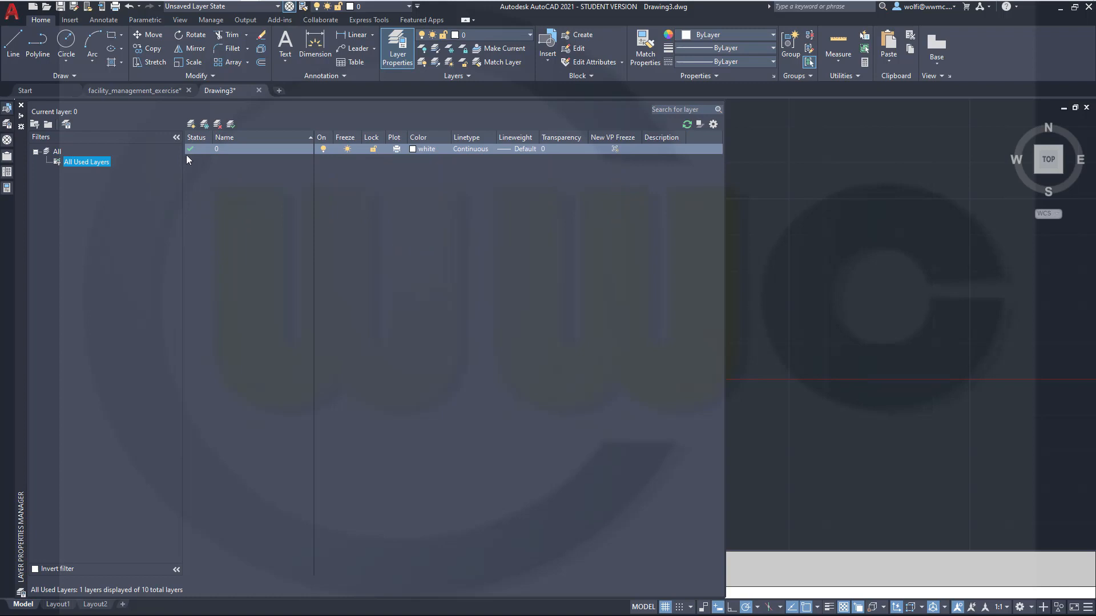
pyautogui.moveTo(254, 183)
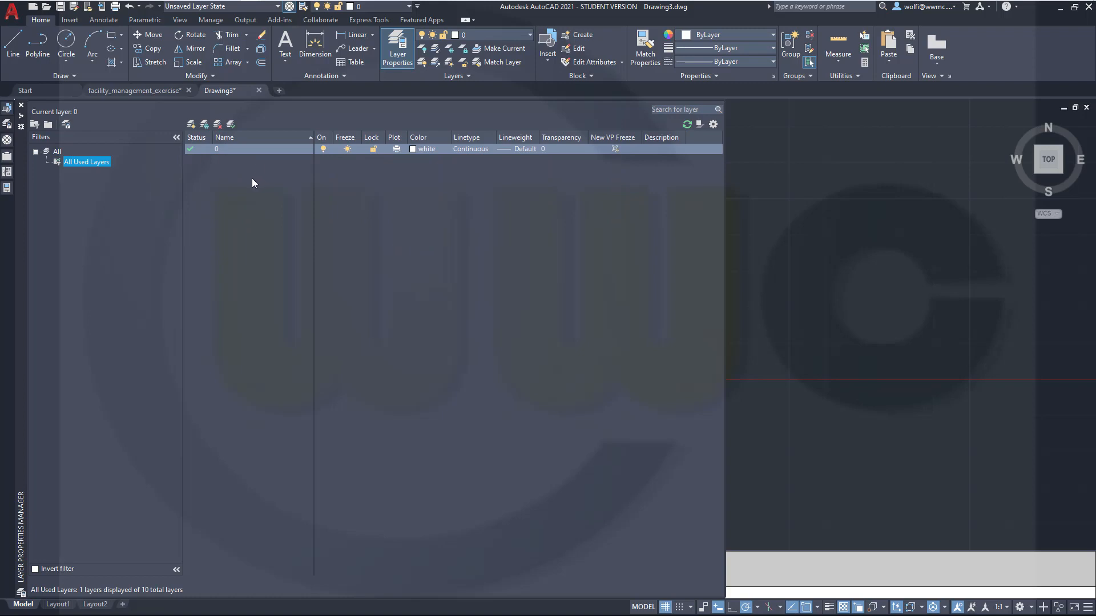
pyautogui.moveTo(234, 214)
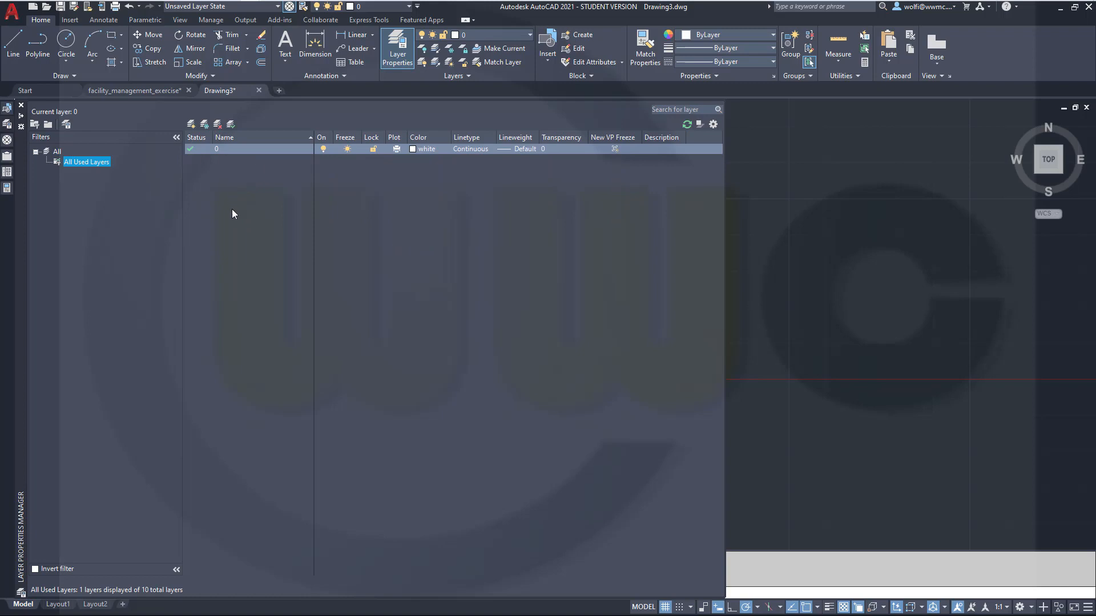
pyautogui.moveTo(253, 226)
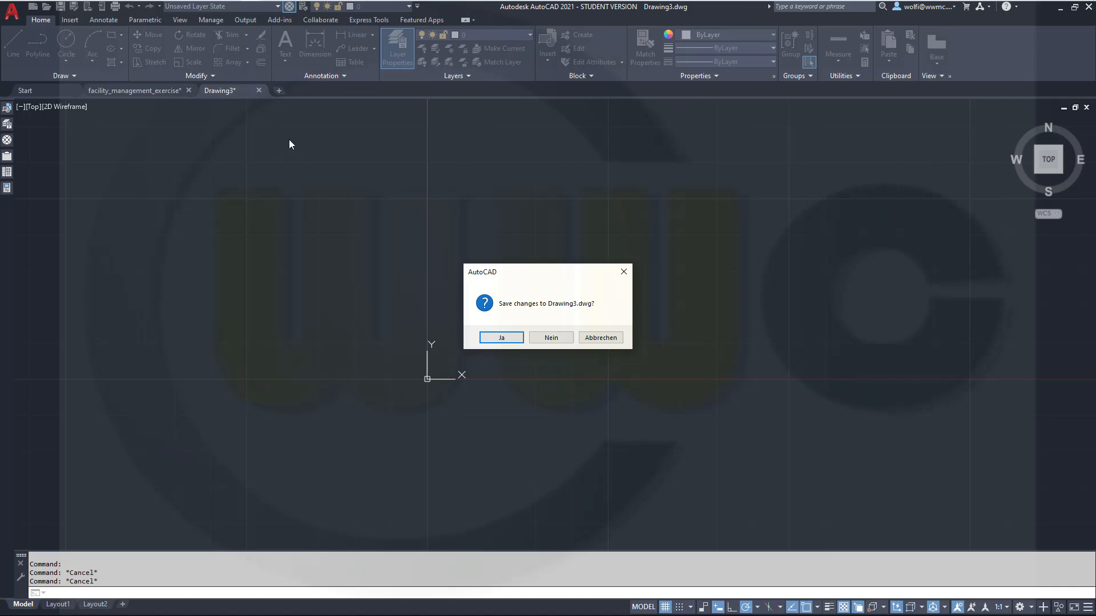
# Close Drawing3 without saving and show the floor plan's 35 layers in the layer manager.
pyautogui.click(551, 337)
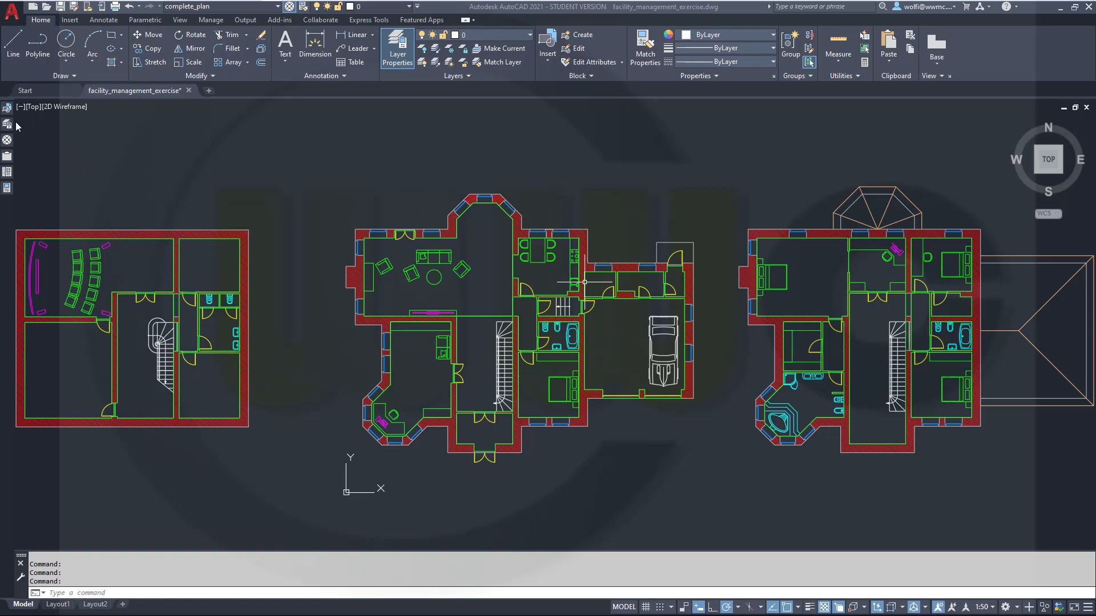
pyautogui.click(398, 45)
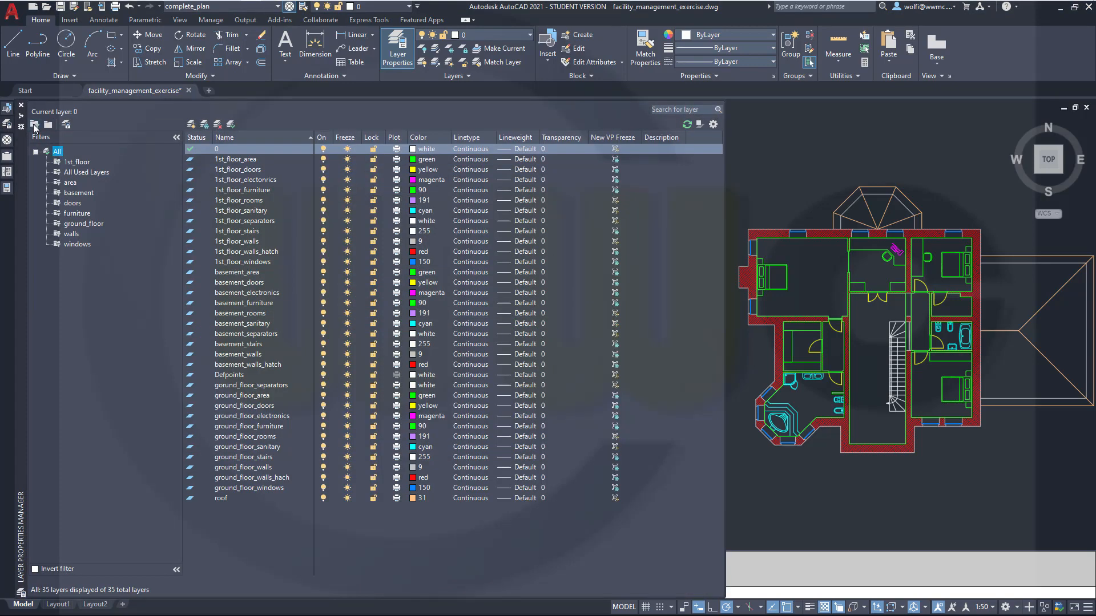
pyautogui.moveTo(48, 126)
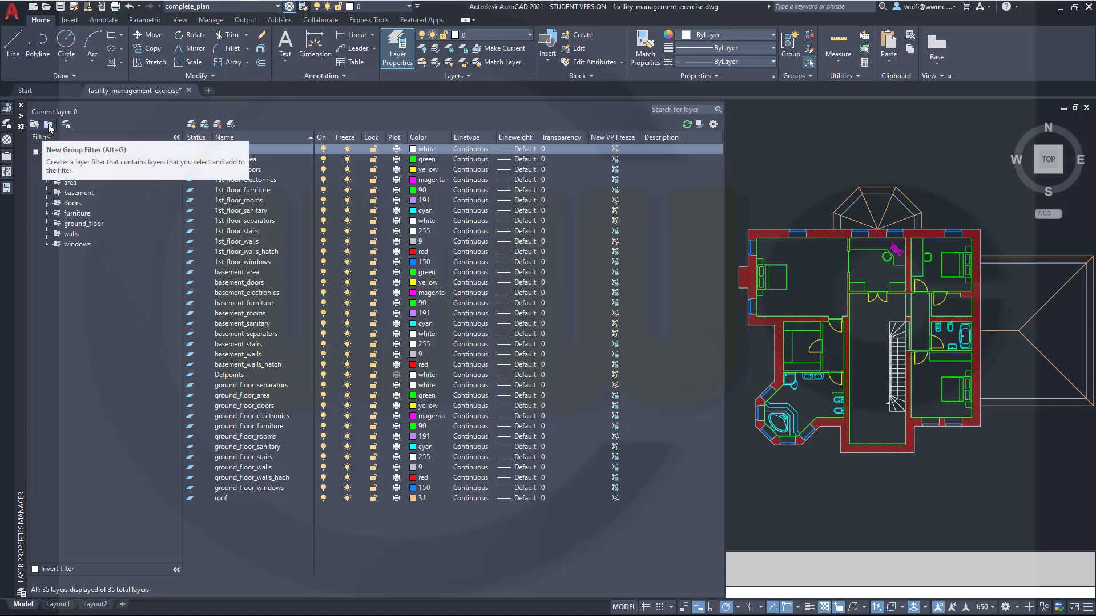
pyautogui.moveTo(35, 125)
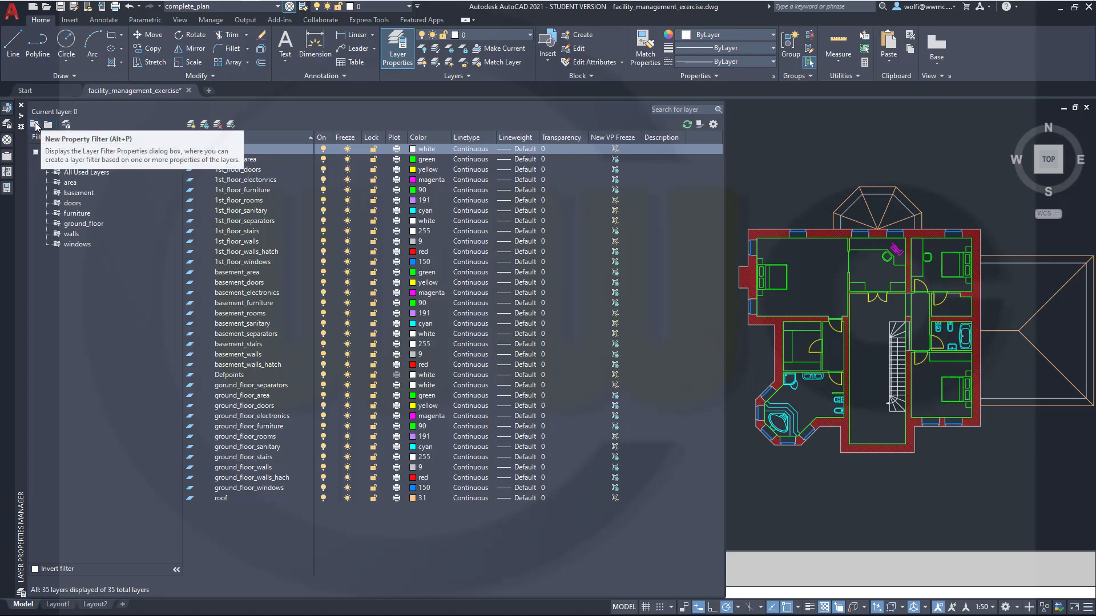
# Start a new property filter and name it 'rooms'.
pyautogui.click(34, 125)
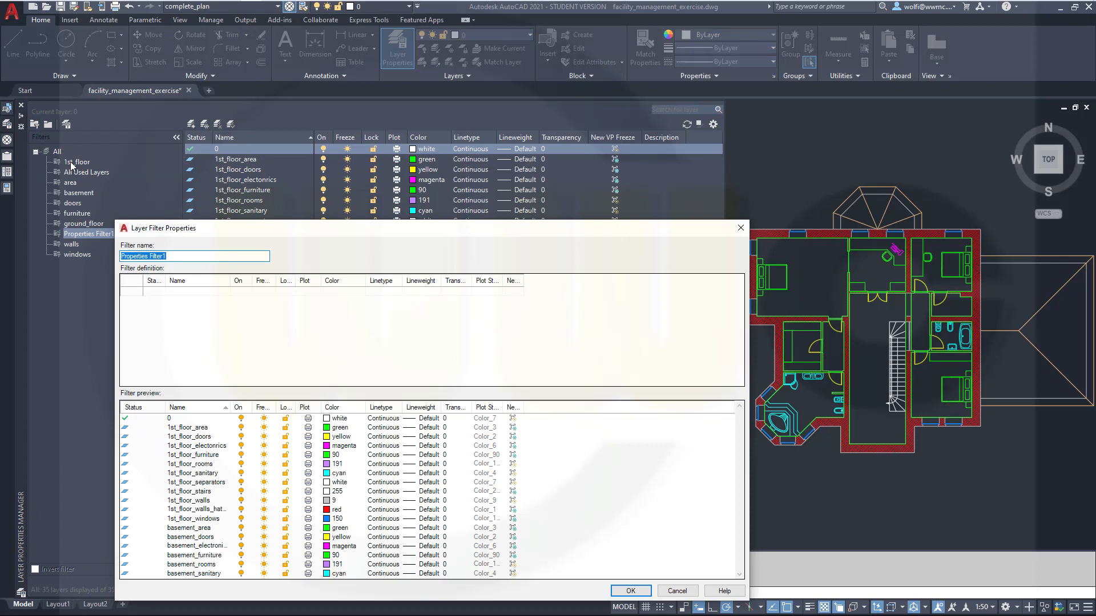
pyautogui.write('1')
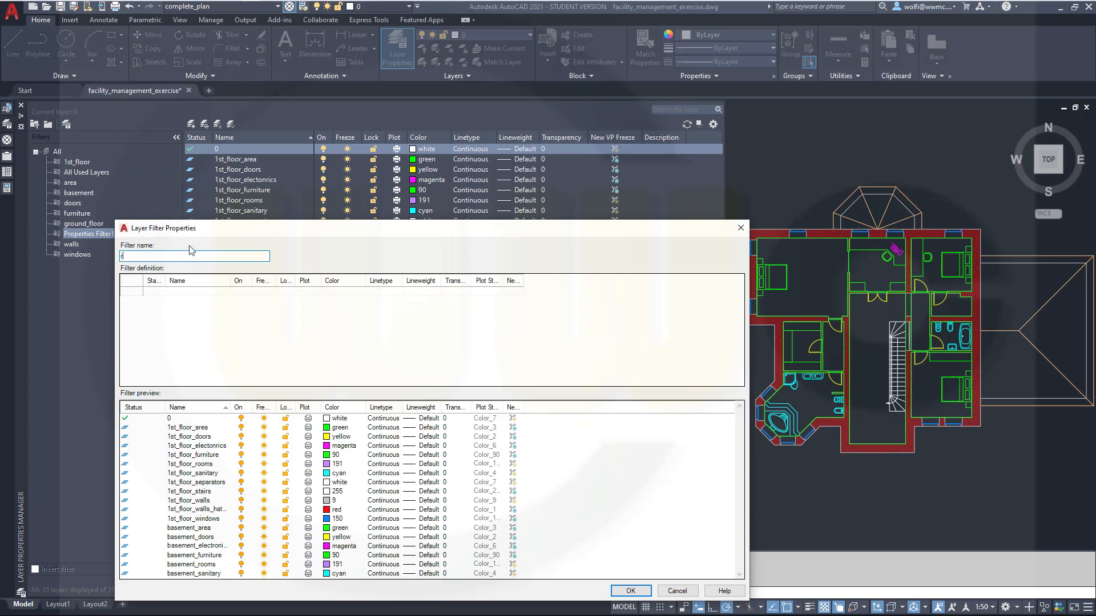
pyautogui.write('rooms')
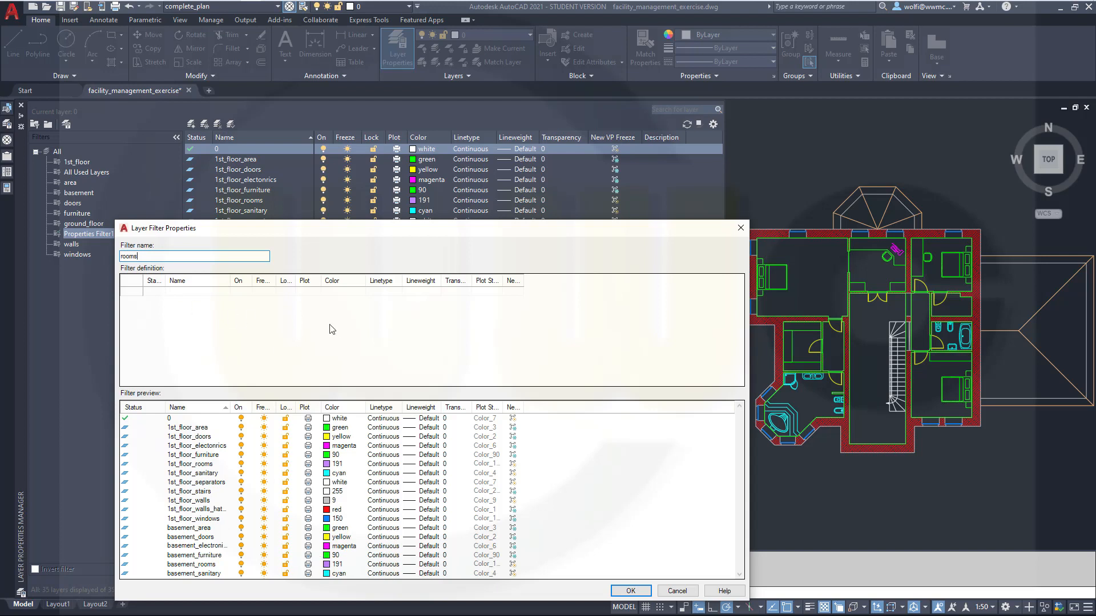
pyautogui.moveTo(304, 283)
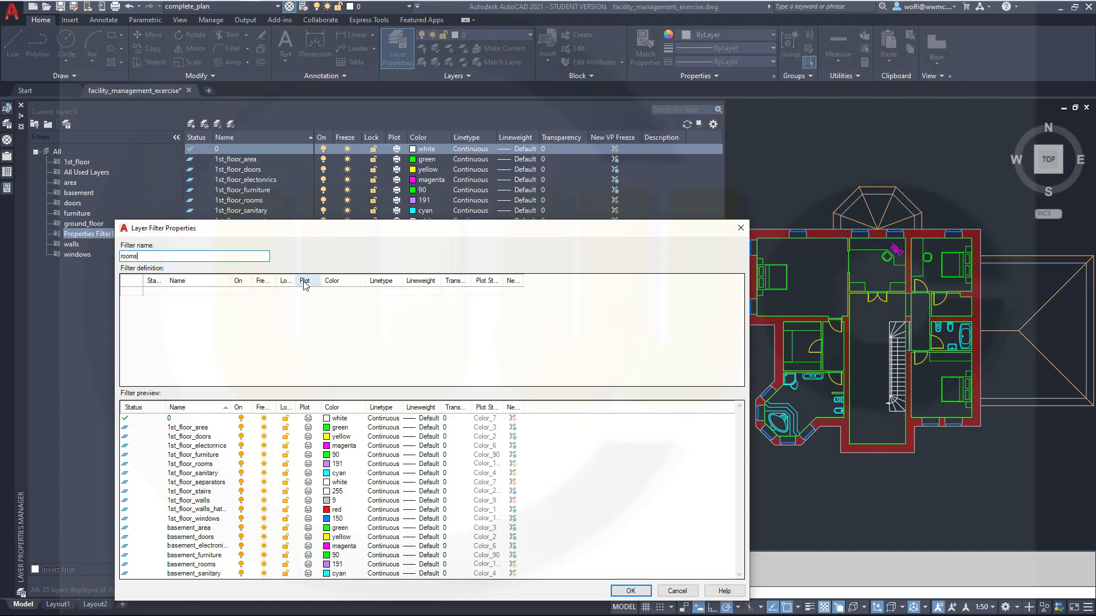
pyautogui.moveTo(401, 310)
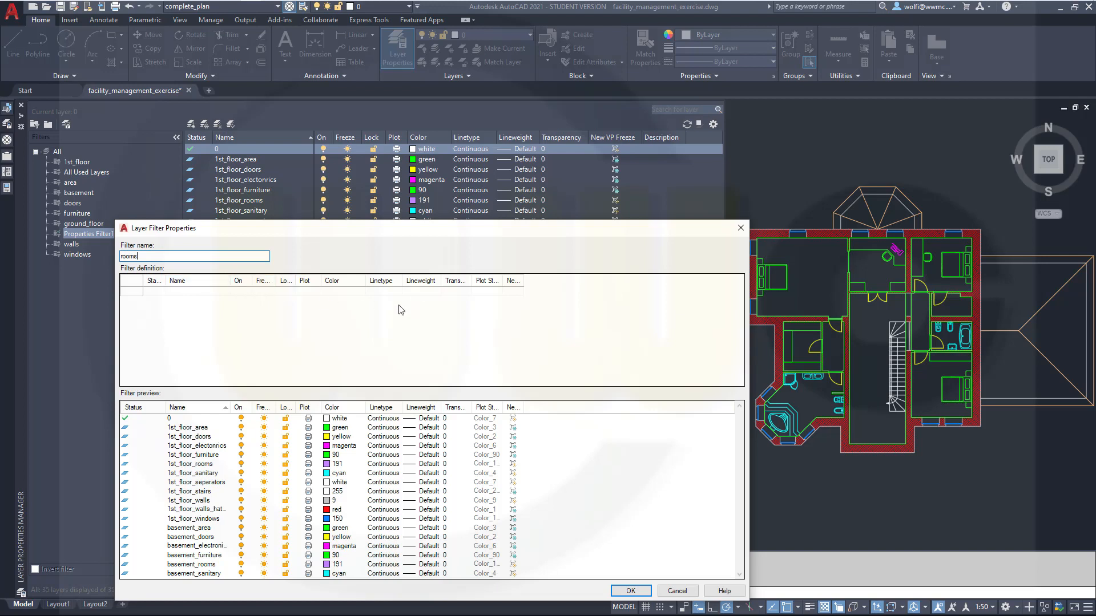
pyautogui.moveTo(232, 454)
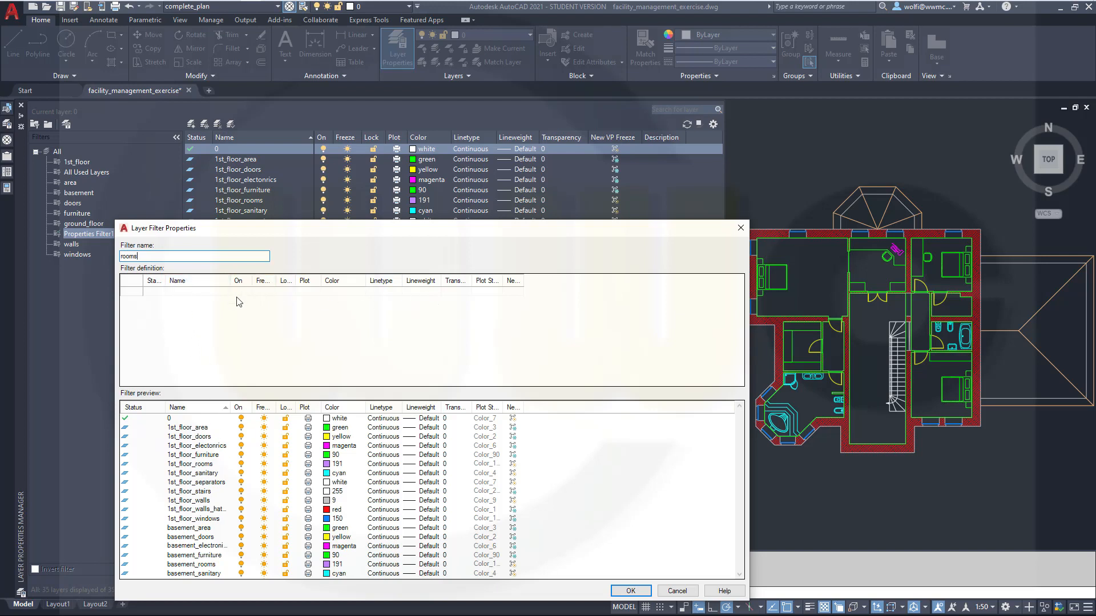
pyautogui.moveTo(350, 306)
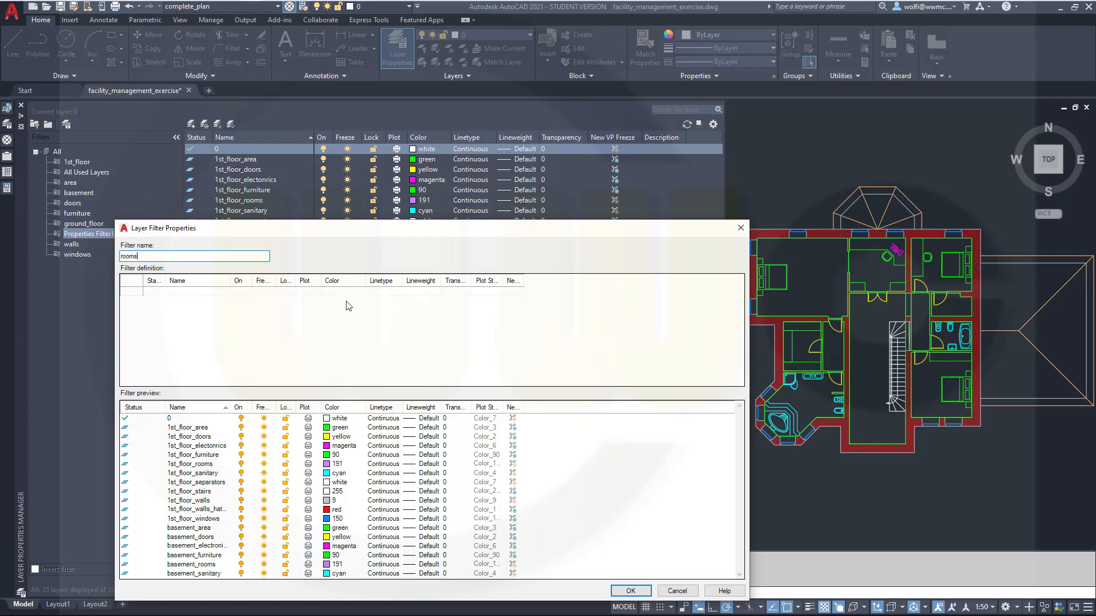
pyautogui.moveTo(263, 308)
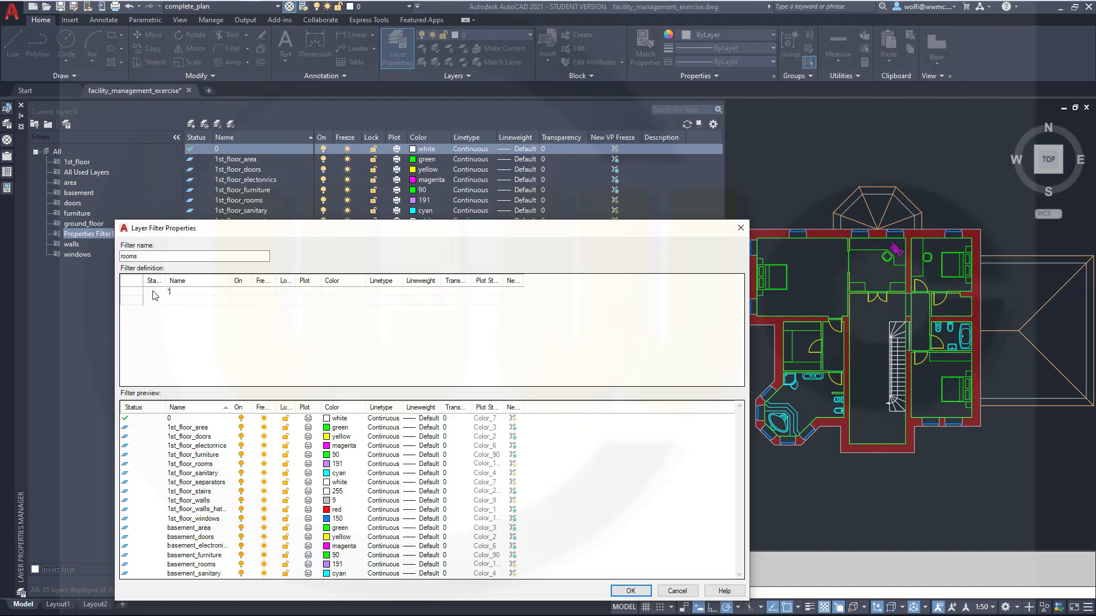
pyautogui.moveTo(177, 423)
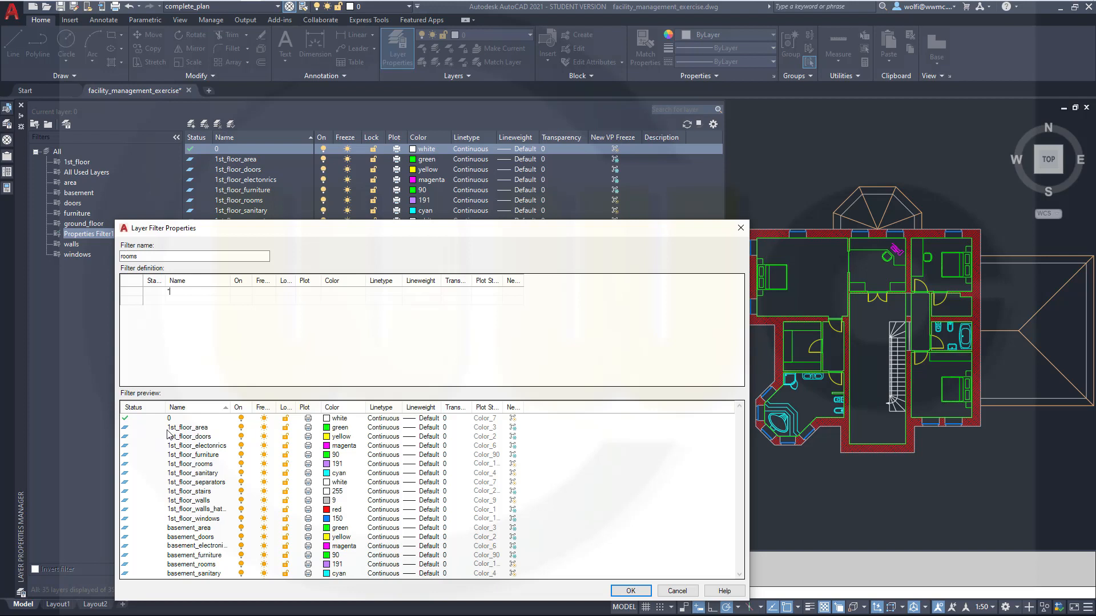
pyautogui.moveTo(190, 510)
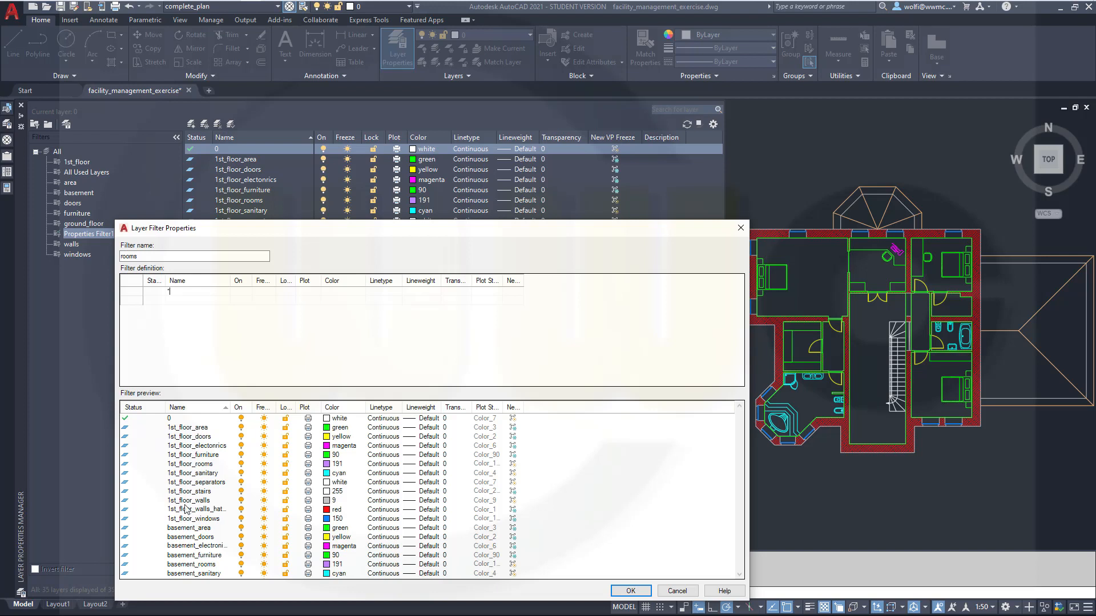
pyautogui.moveTo(196, 448)
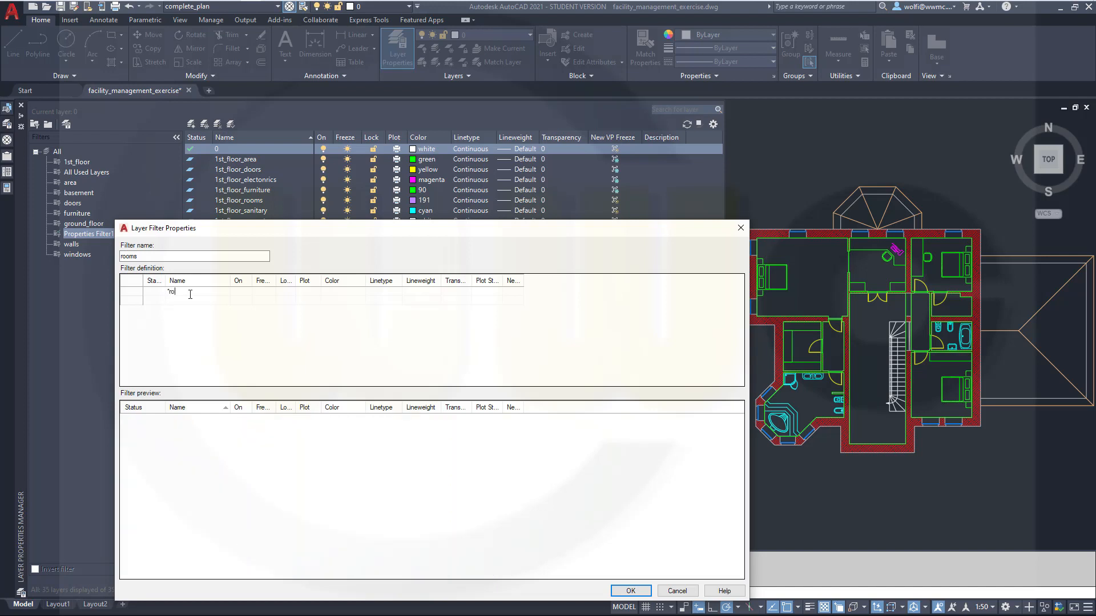
# Enter *rooms* as the Name criterion so the filter matches the three rooms layers.
pyautogui.write('rooms')
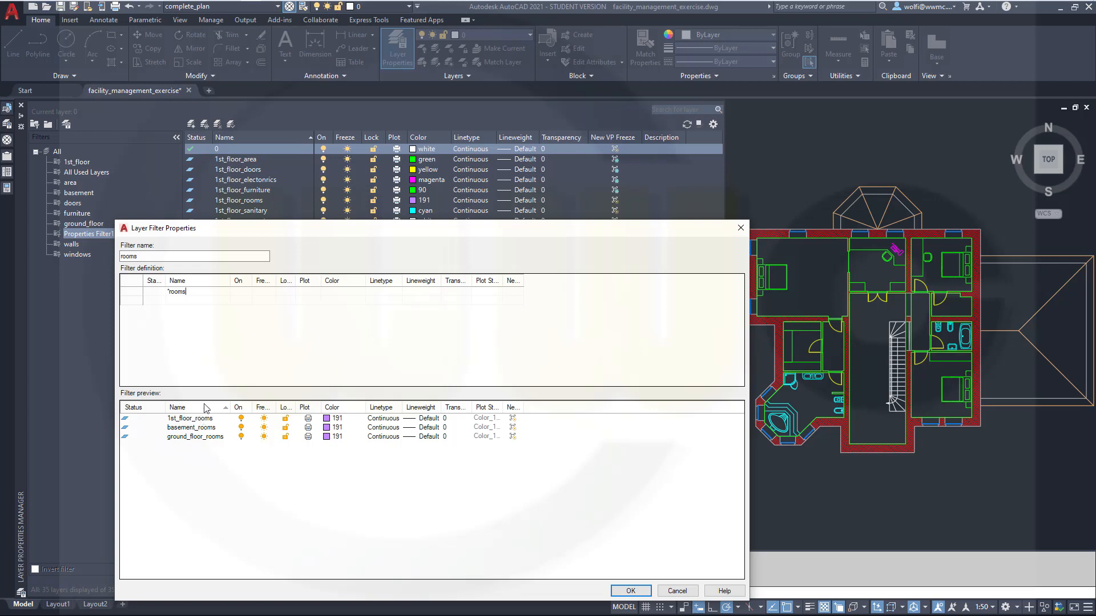
pyautogui.moveTo(212, 427)
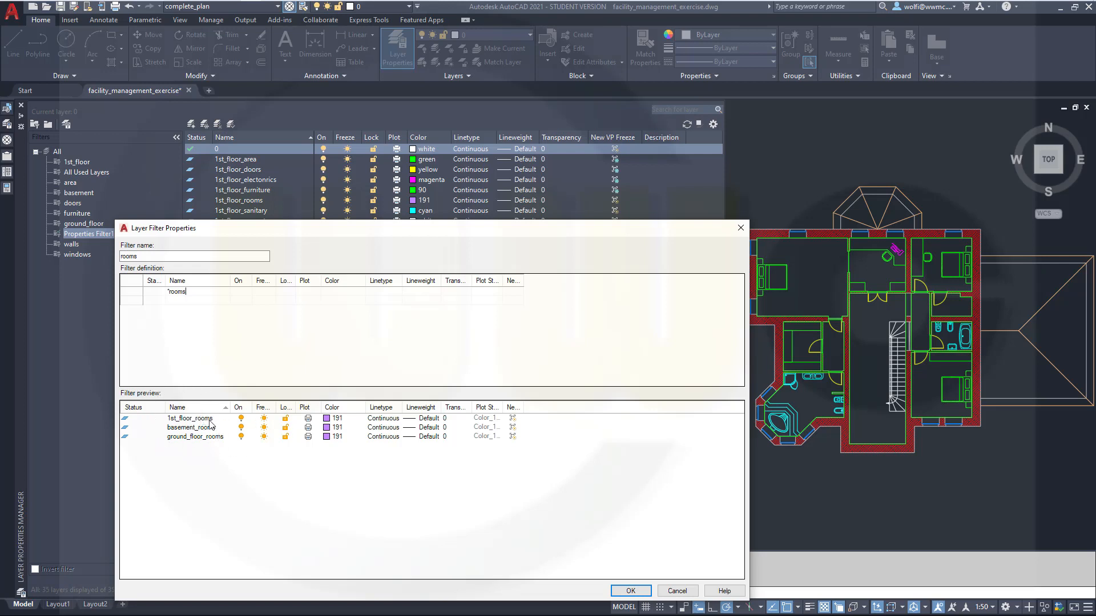
pyautogui.moveTo(347, 404)
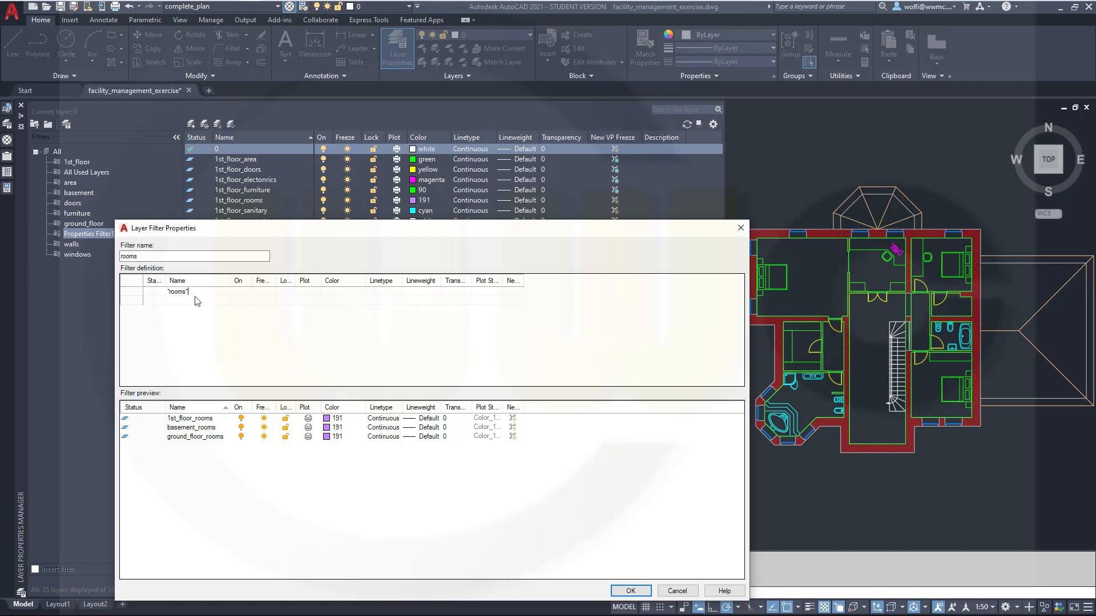
pyautogui.moveTo(196, 299)
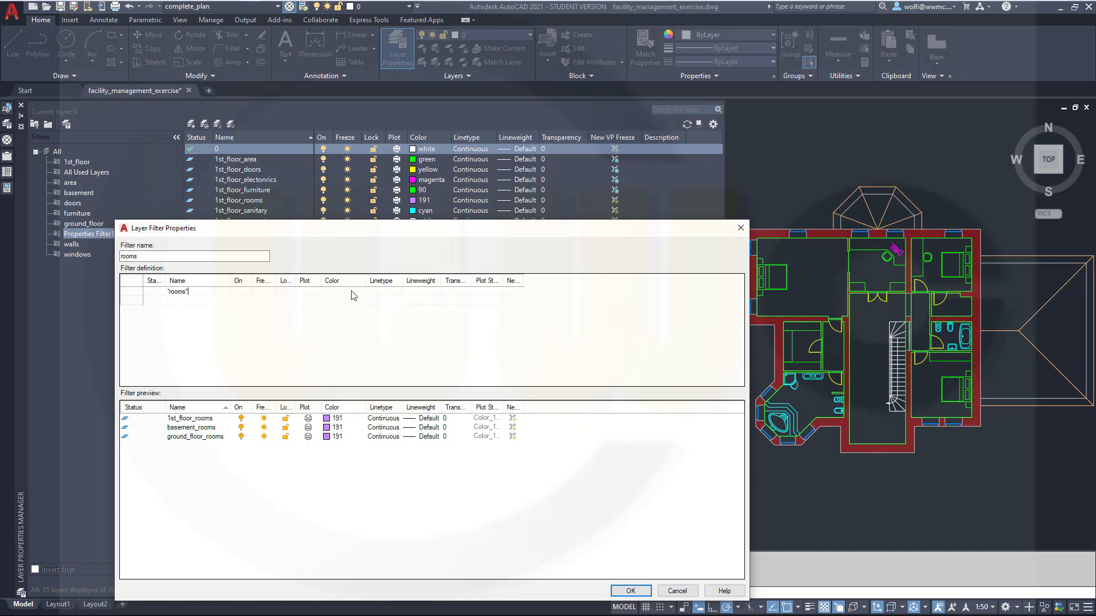
pyautogui.moveTo(379, 295)
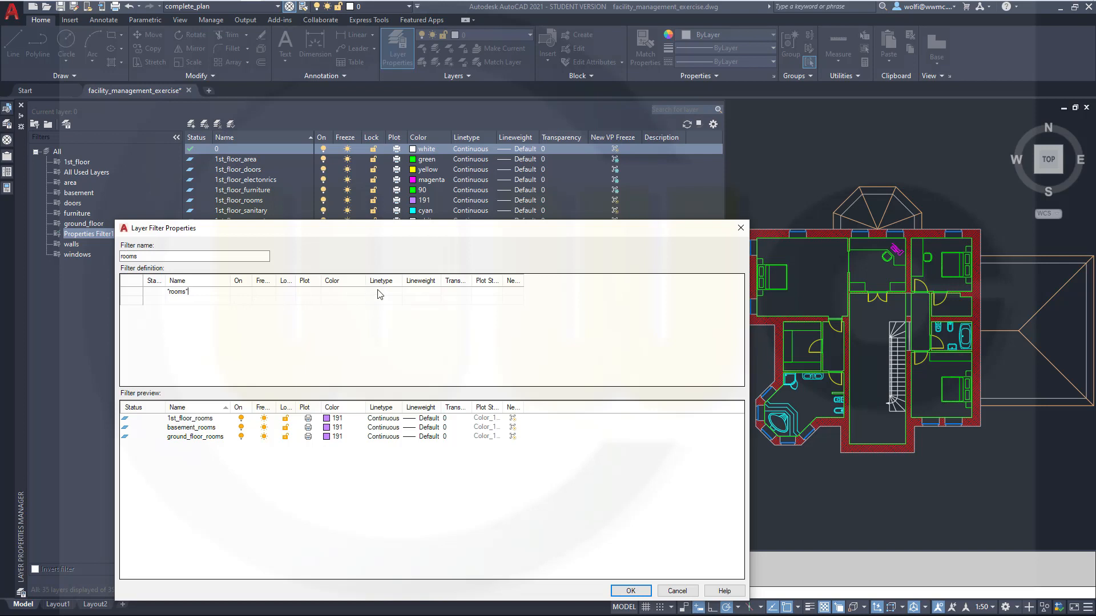
pyautogui.moveTo(430, 297)
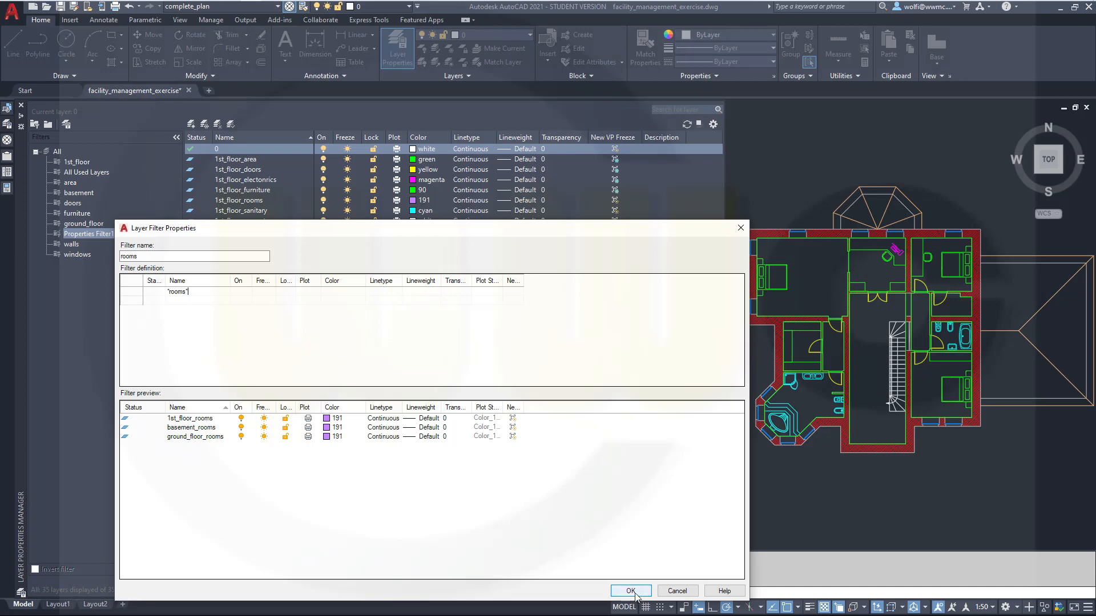
# Save the rooms filter and view its three rooms layers in the layer manager.
pyautogui.click(631, 591)
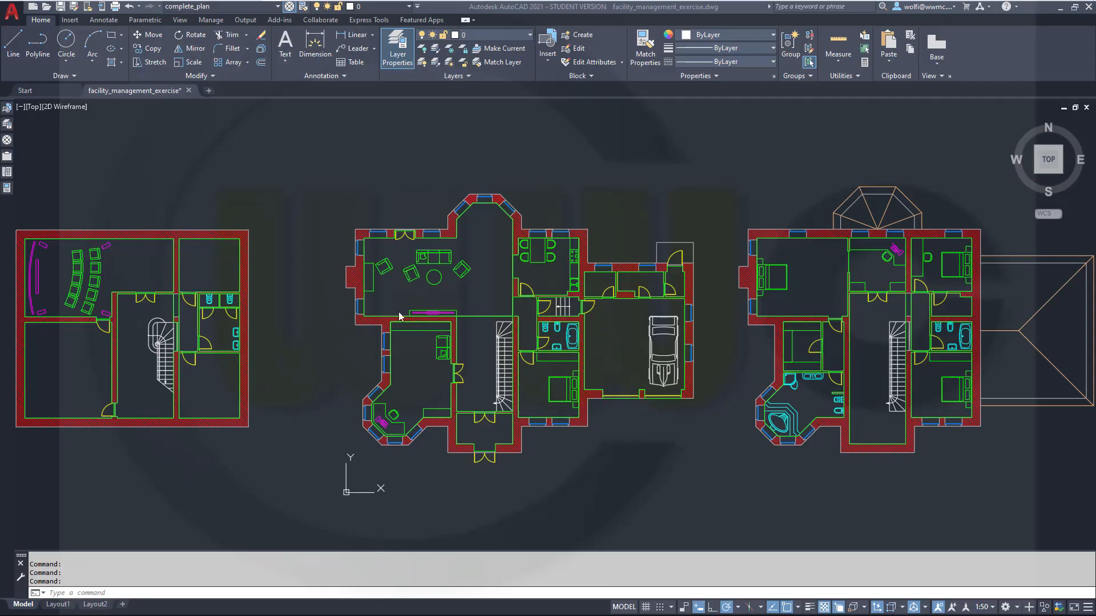
pyautogui.click(397, 45)
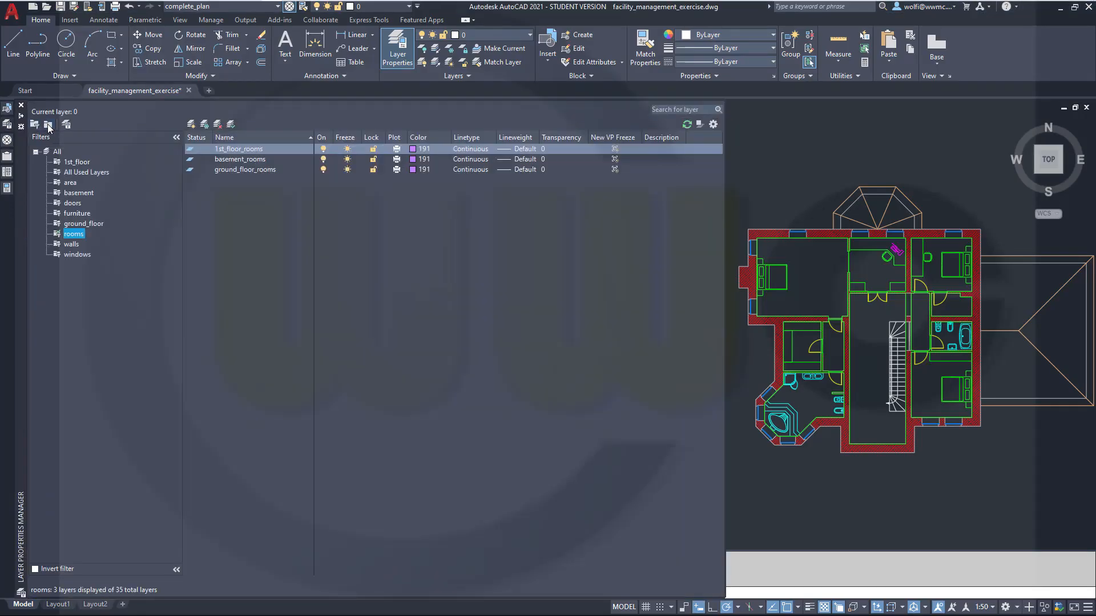
# Create a new group filter and rename it 'yellow_objects'.
pyautogui.click(48, 124)
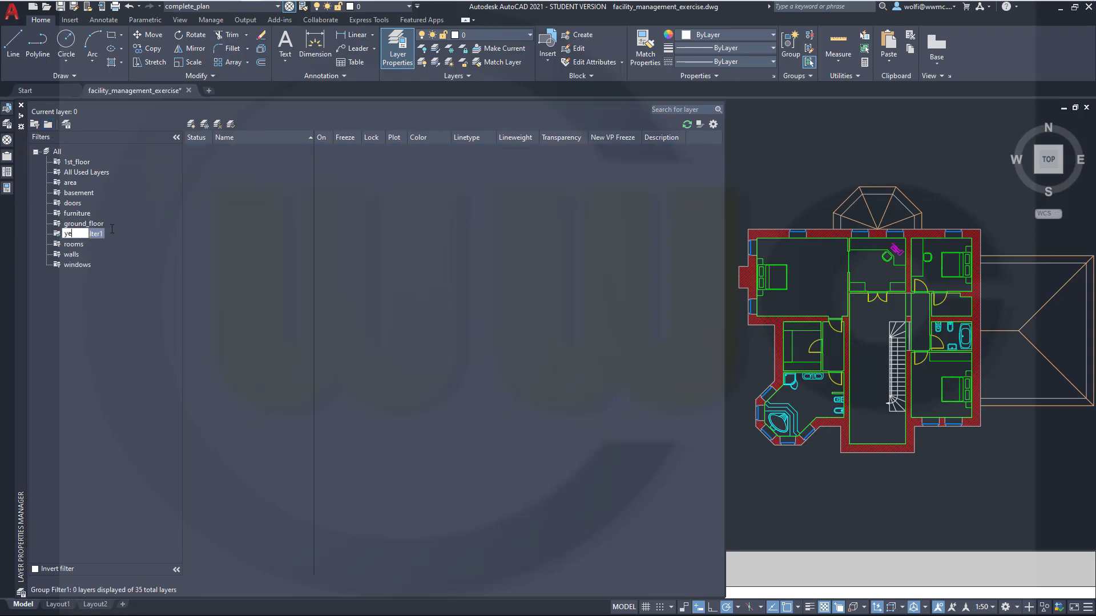
pyautogui.write('yellow_objw')
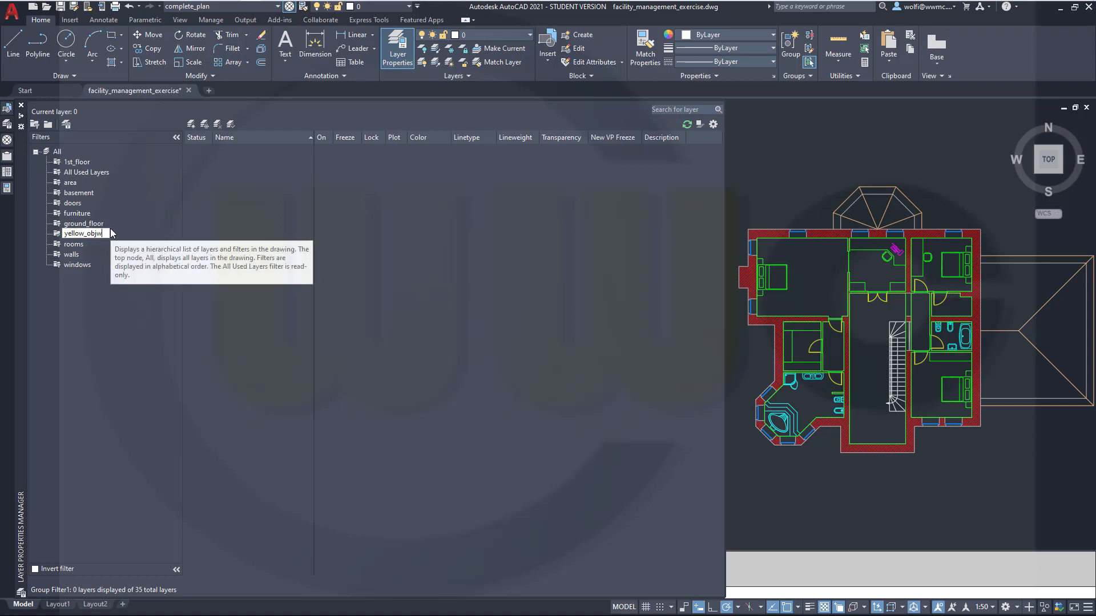
pyautogui.write('c')
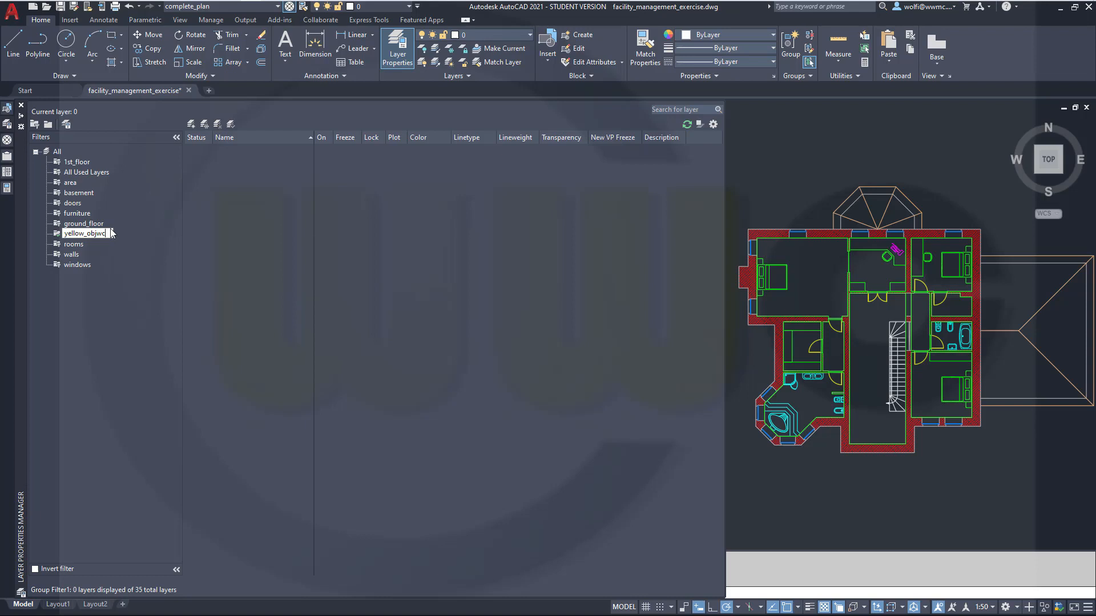
pyautogui.press('Backspace')
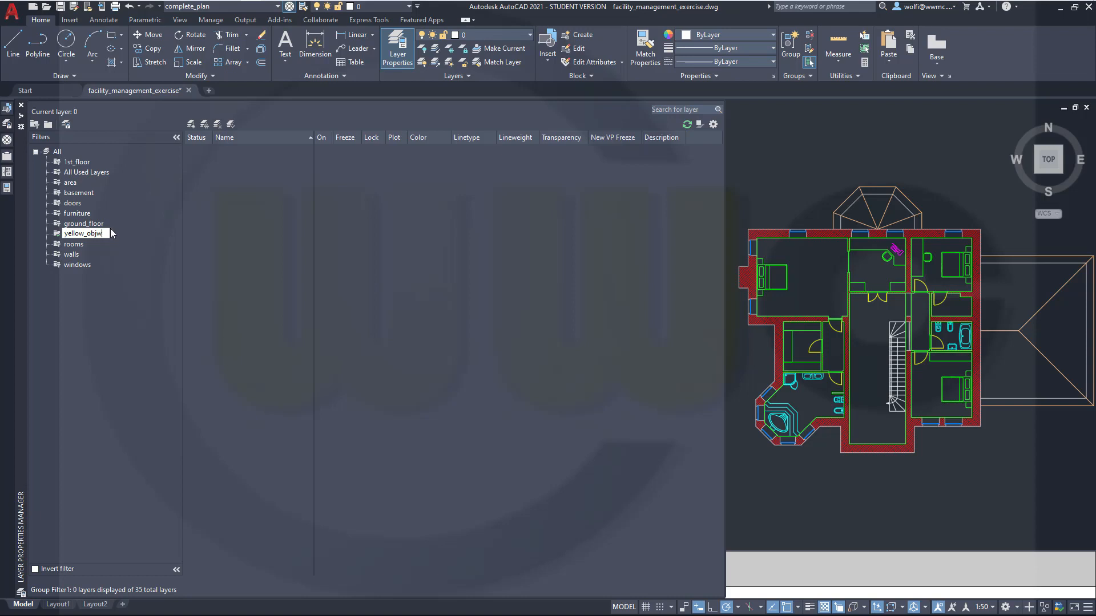
pyautogui.moveTo(112, 234)
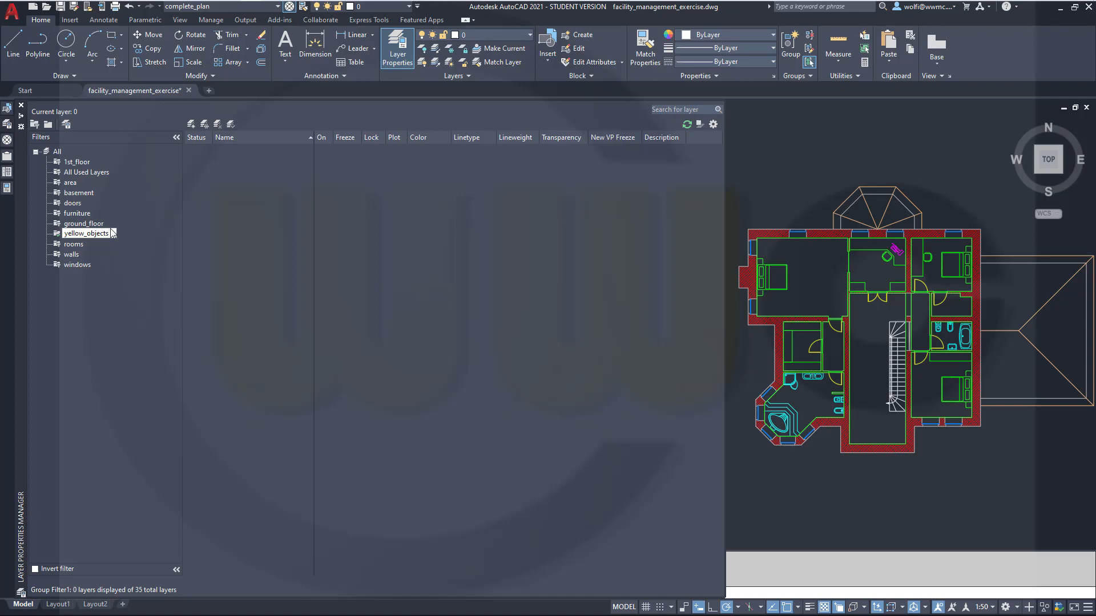
pyautogui.click(86, 233)
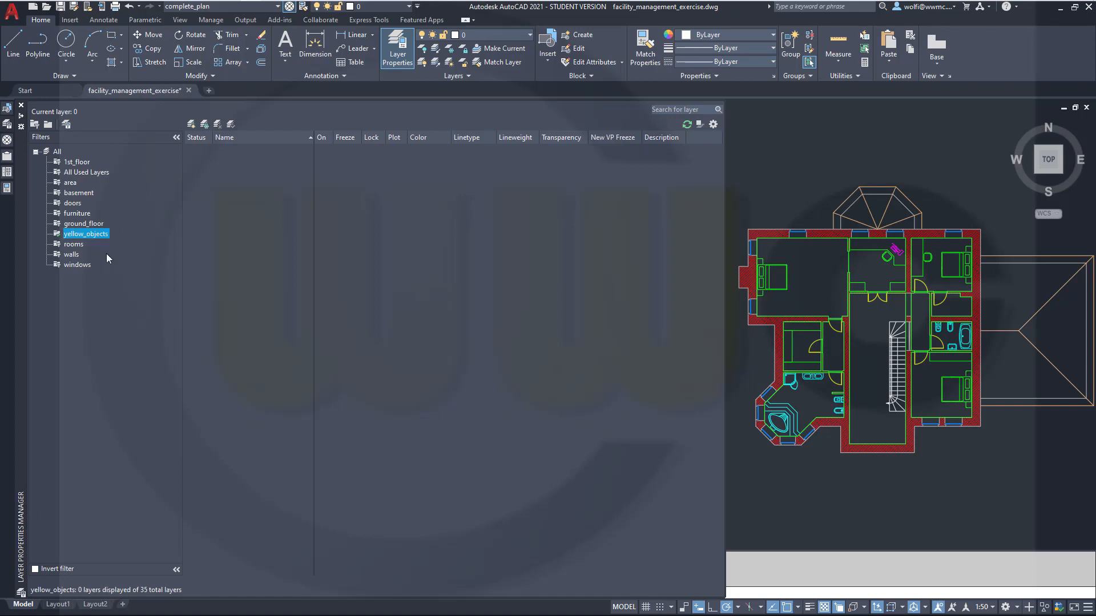
pyautogui.moveTo(83, 244)
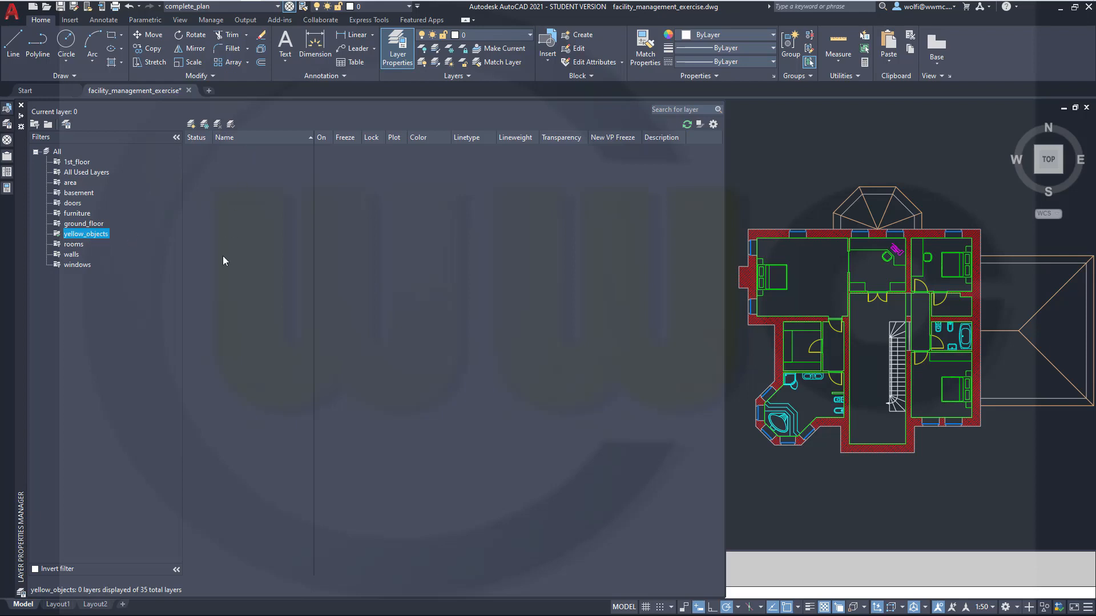
pyautogui.moveTo(161, 291)
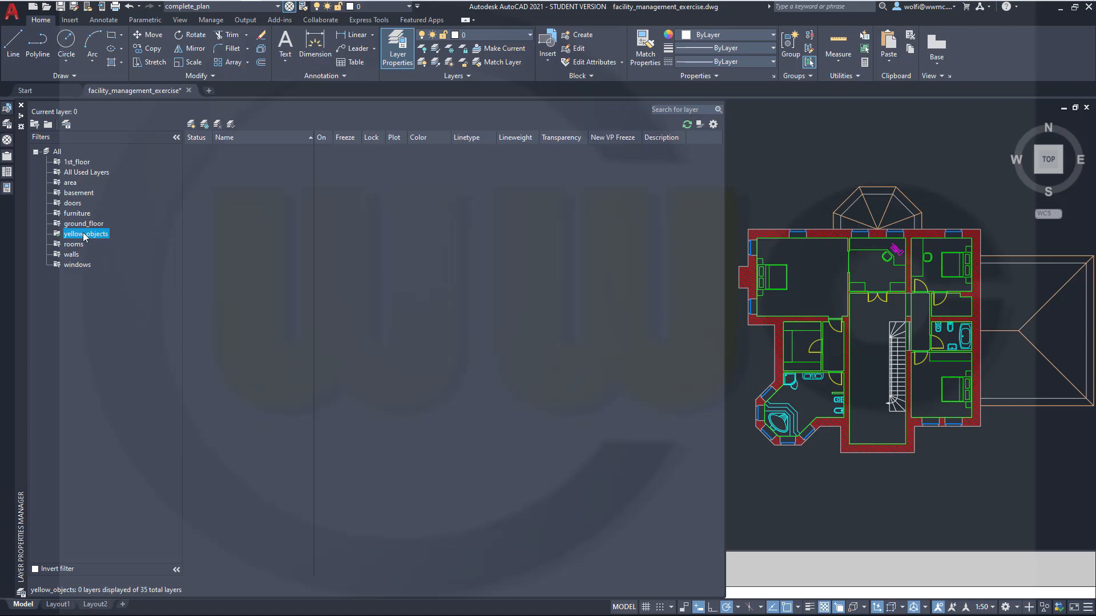
# Add door layers to yellow_objects via Select Layers > Add by picking yellow doors in the plan.
pyautogui.rightClick(85, 233)
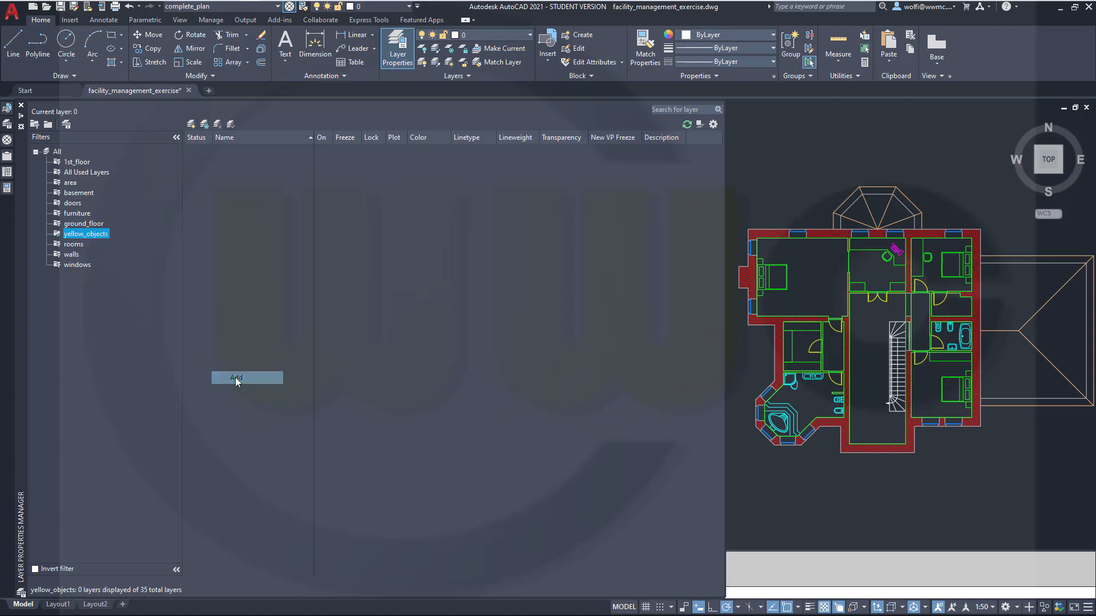
pyautogui.click(235, 378)
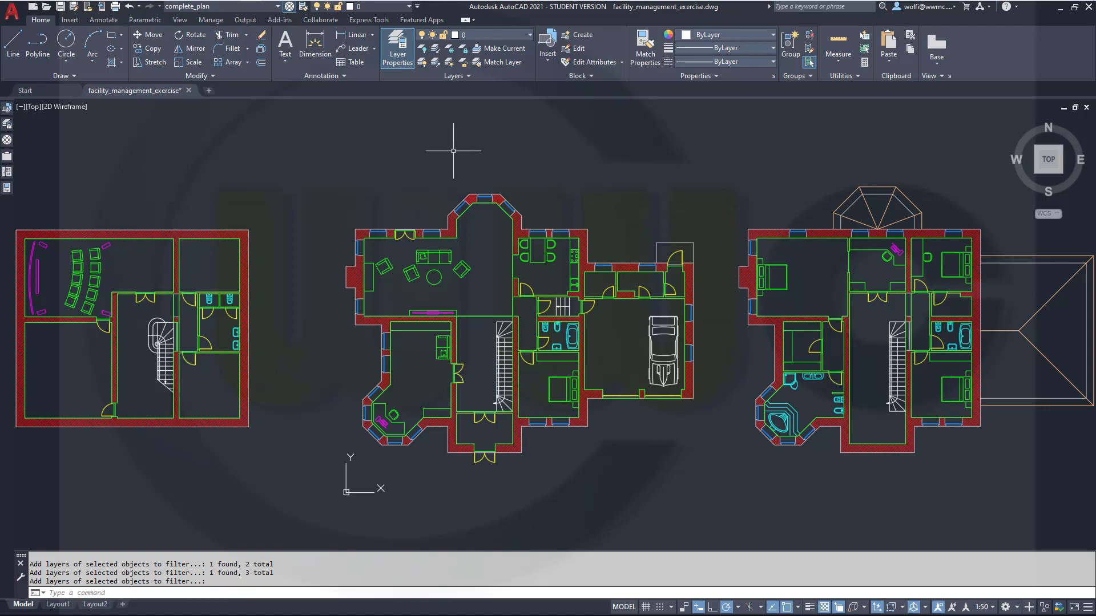
pyautogui.click(397, 46)
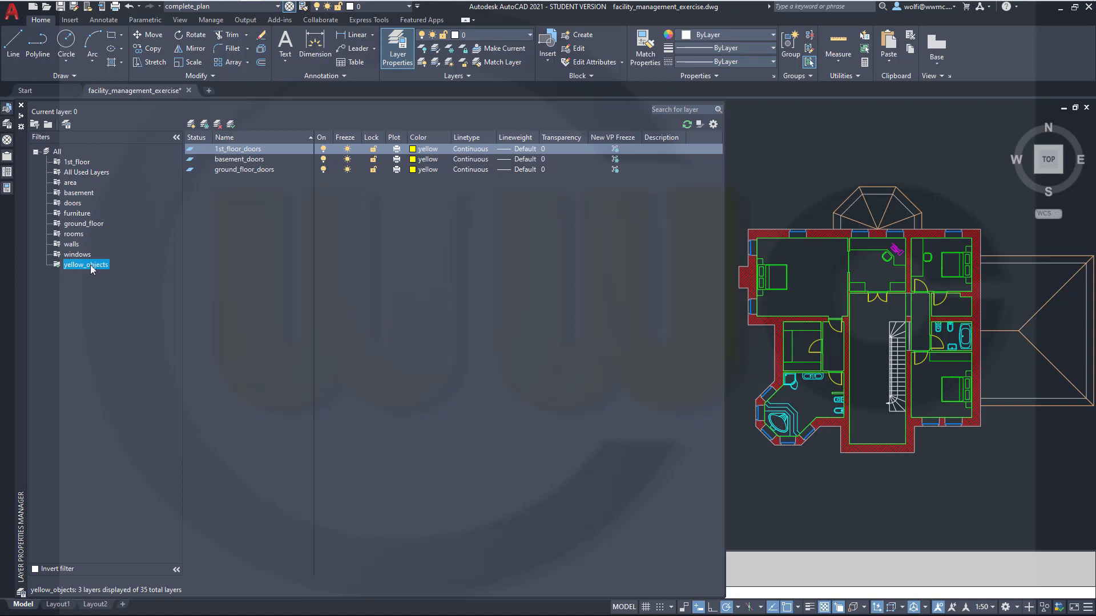
pyautogui.moveTo(122, 272)
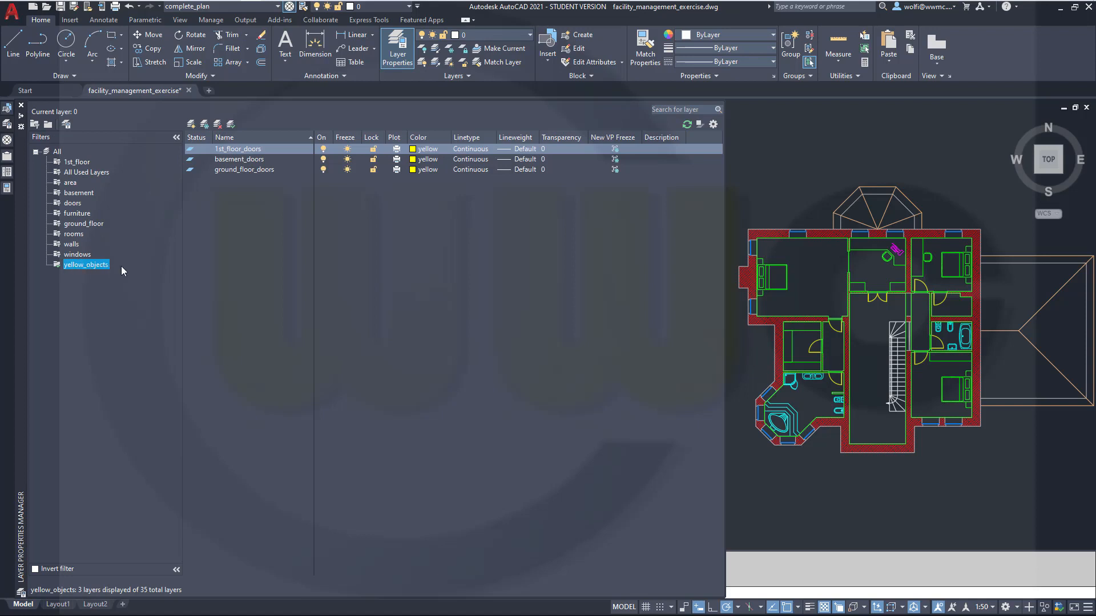
# List the yellow_objects door layers and select all three of them.
pyautogui.click(249, 149)
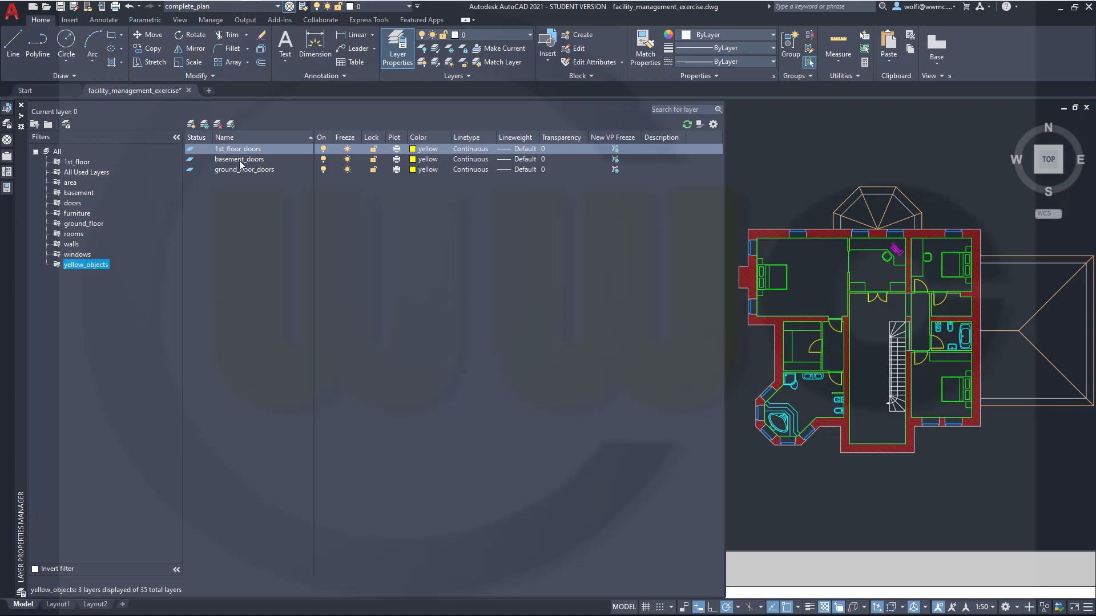
pyautogui.moveTo(290, 199)
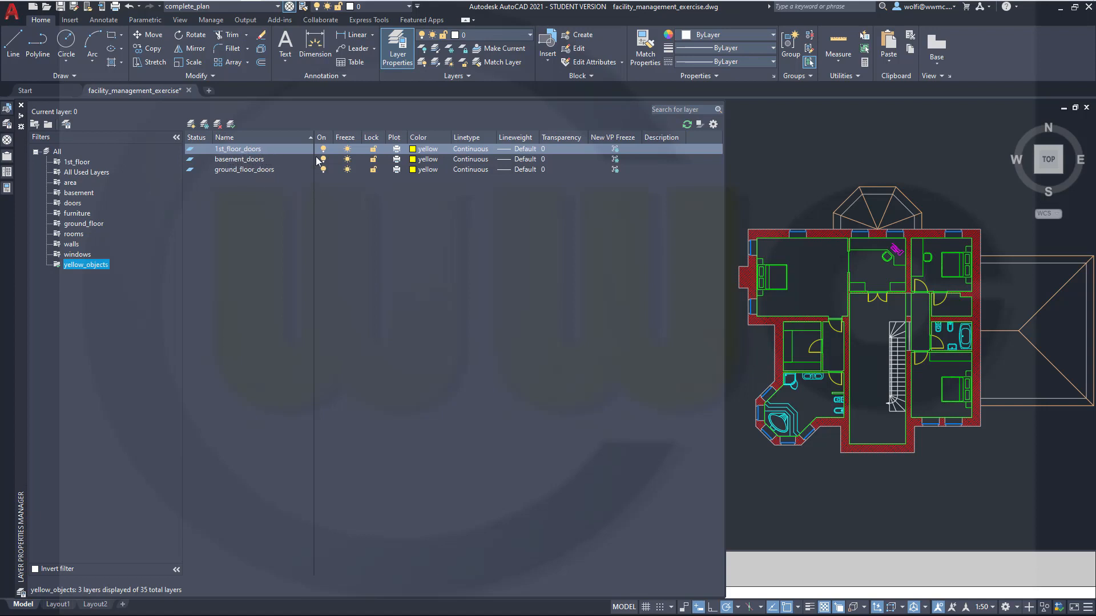
pyautogui.rightClick(249, 148)
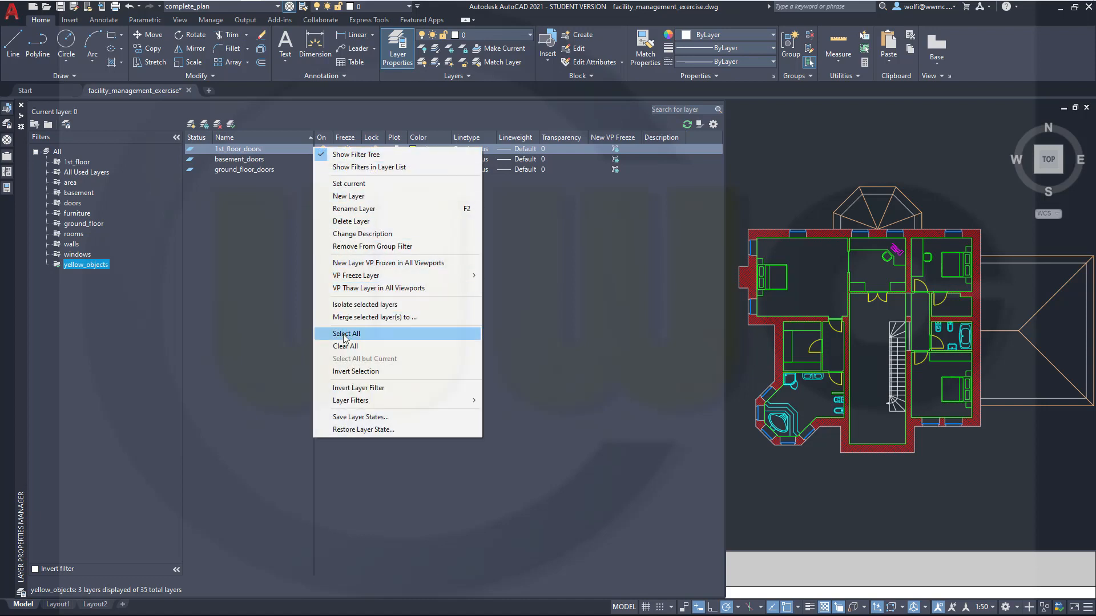
pyautogui.click(346, 333)
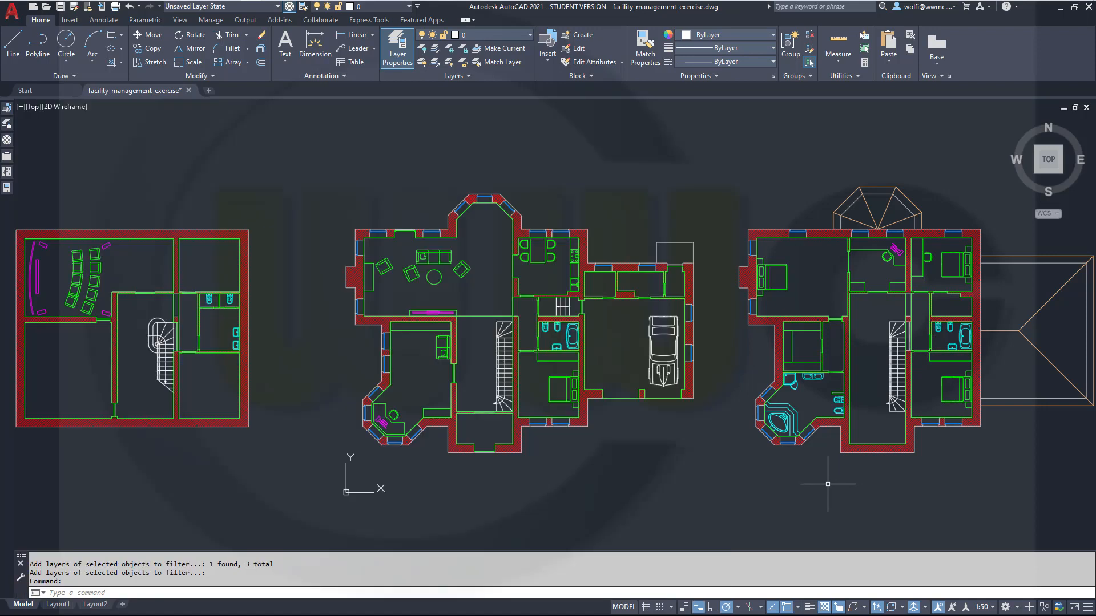
pyautogui.moveTo(283, 258)
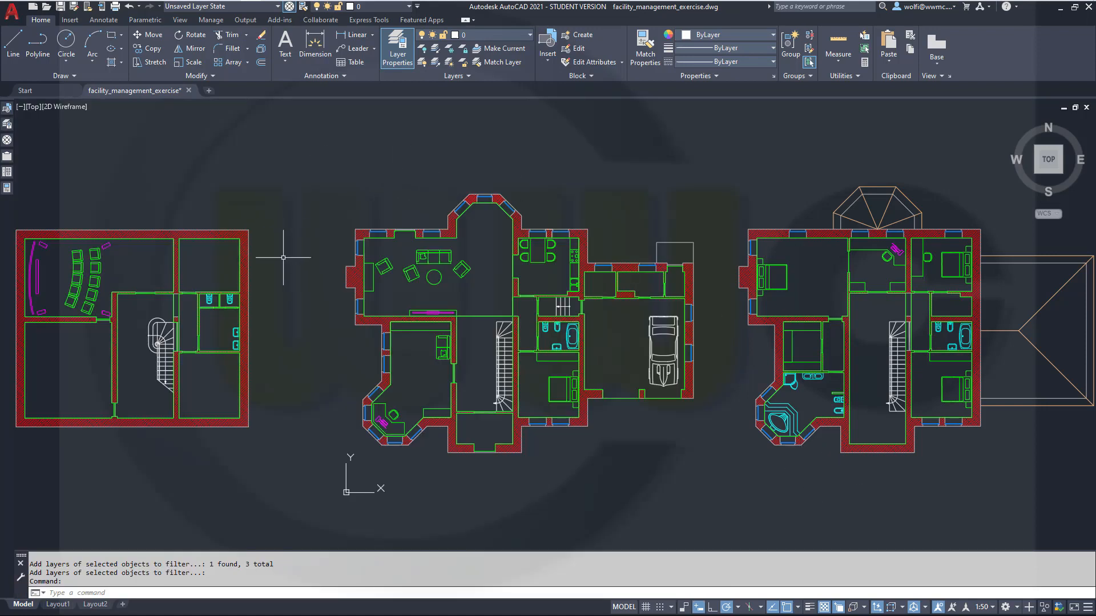
pyautogui.moveTo(854, 479)
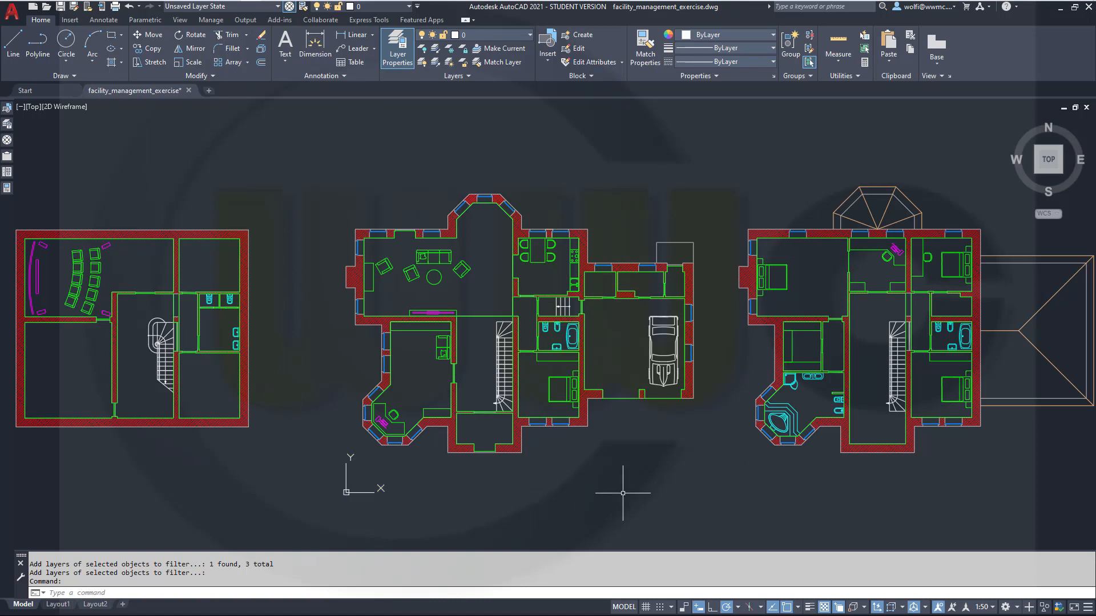
pyautogui.moveTo(617, 481)
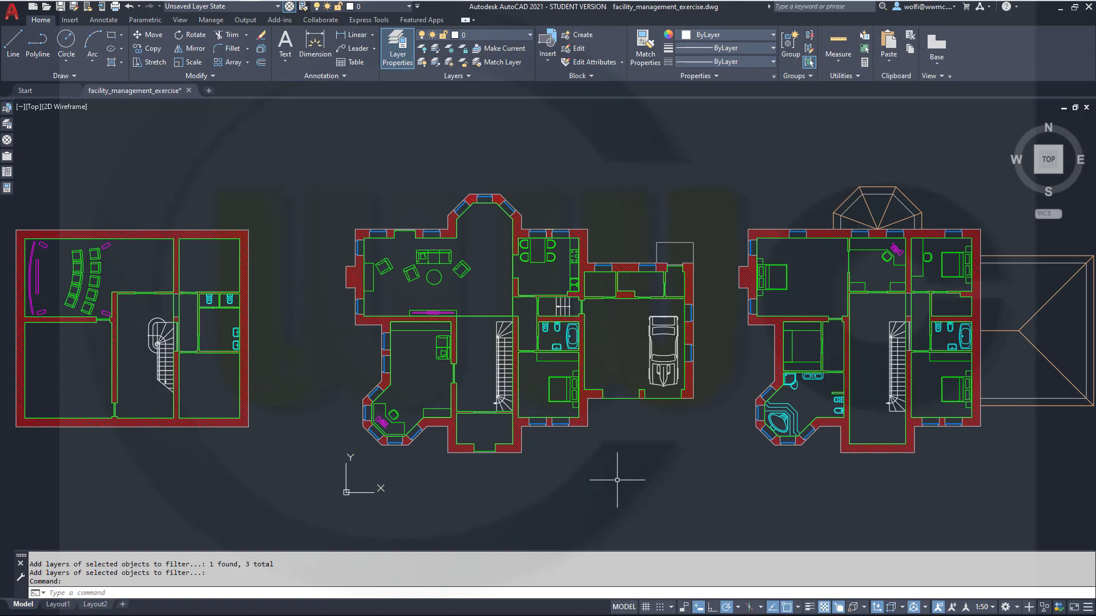
pyautogui.moveTo(98, 189)
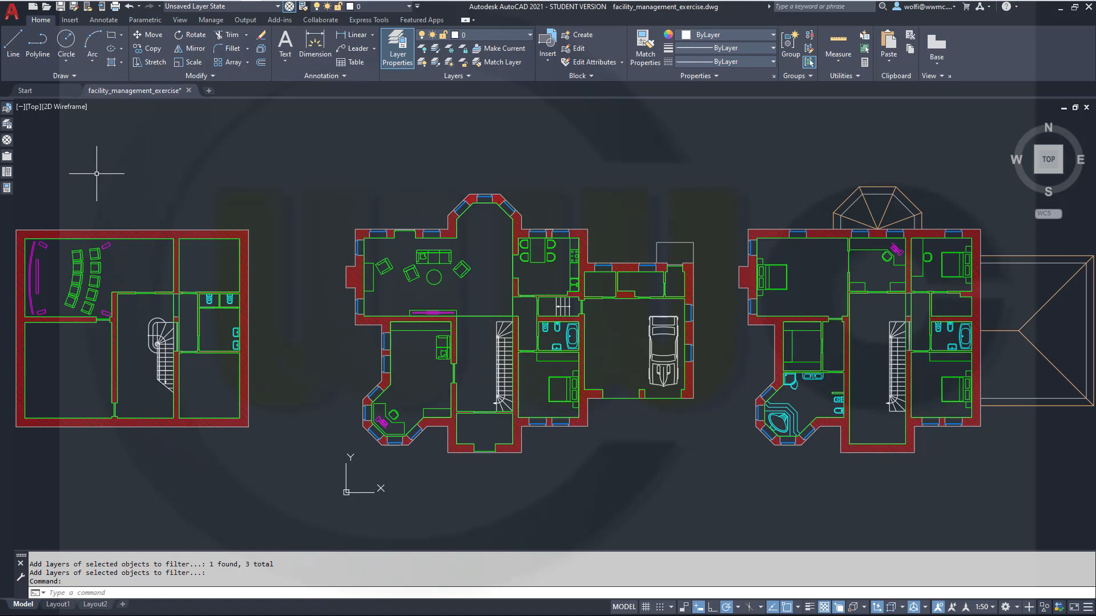
# Add a new group filter named equipment in Layer Properties and return to the All layer list.
pyautogui.click(398, 47)
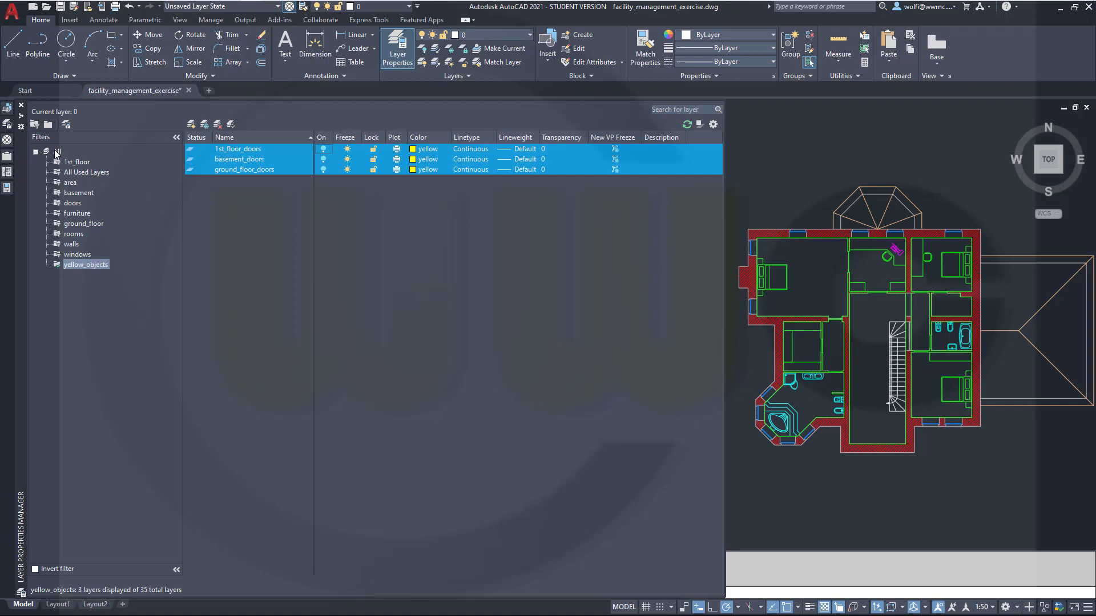
pyautogui.click(57, 150)
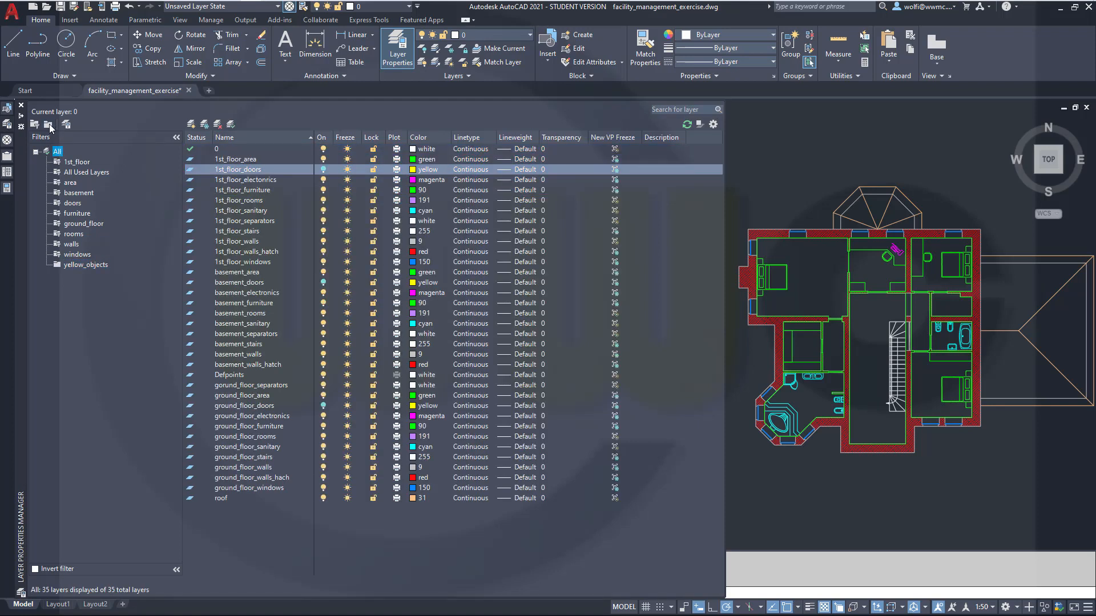
pyautogui.click(49, 124)
pyautogui.write('equipment')
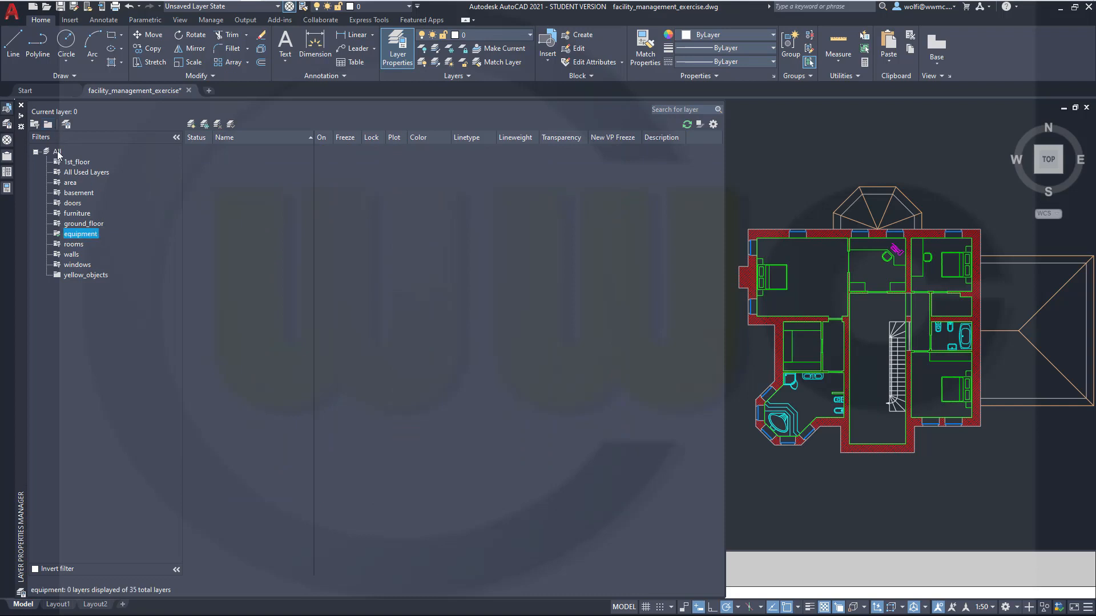
pyautogui.click(57, 151)
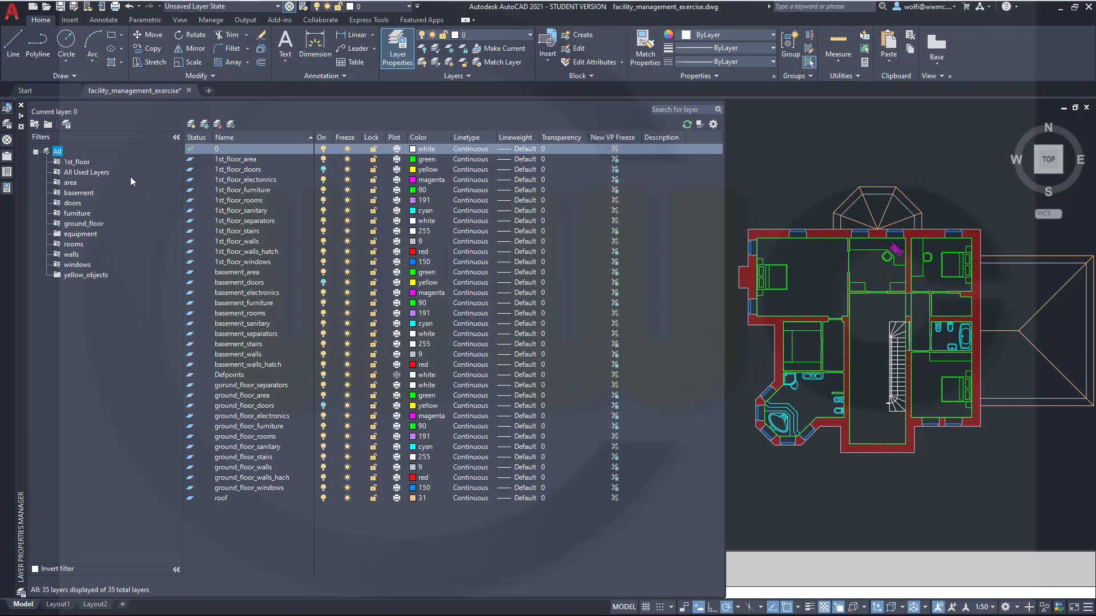
pyautogui.moveTo(93, 238)
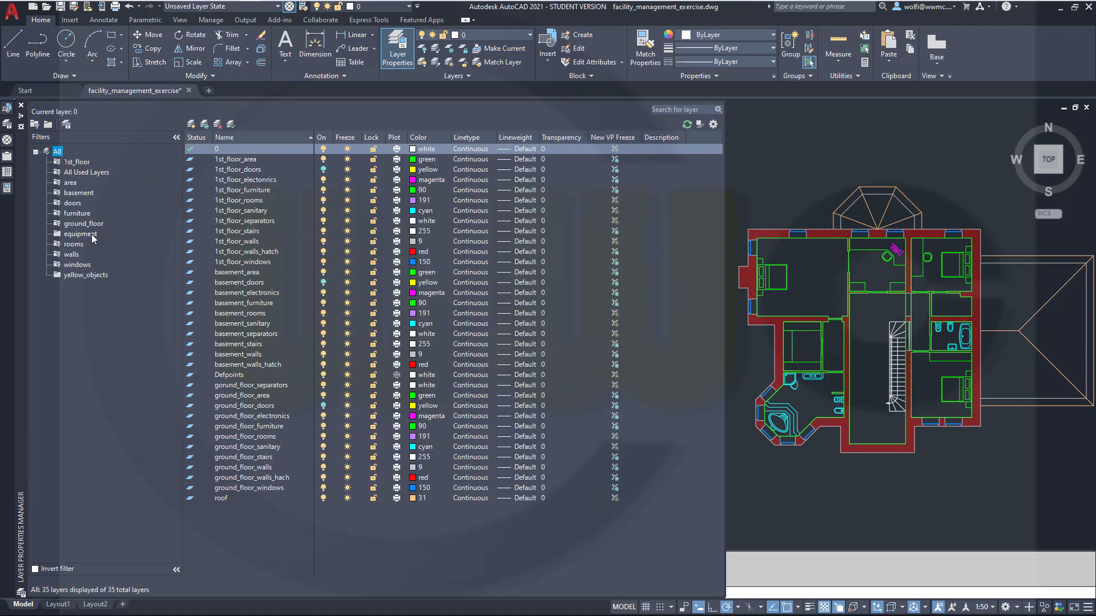
pyautogui.moveTo(136, 204)
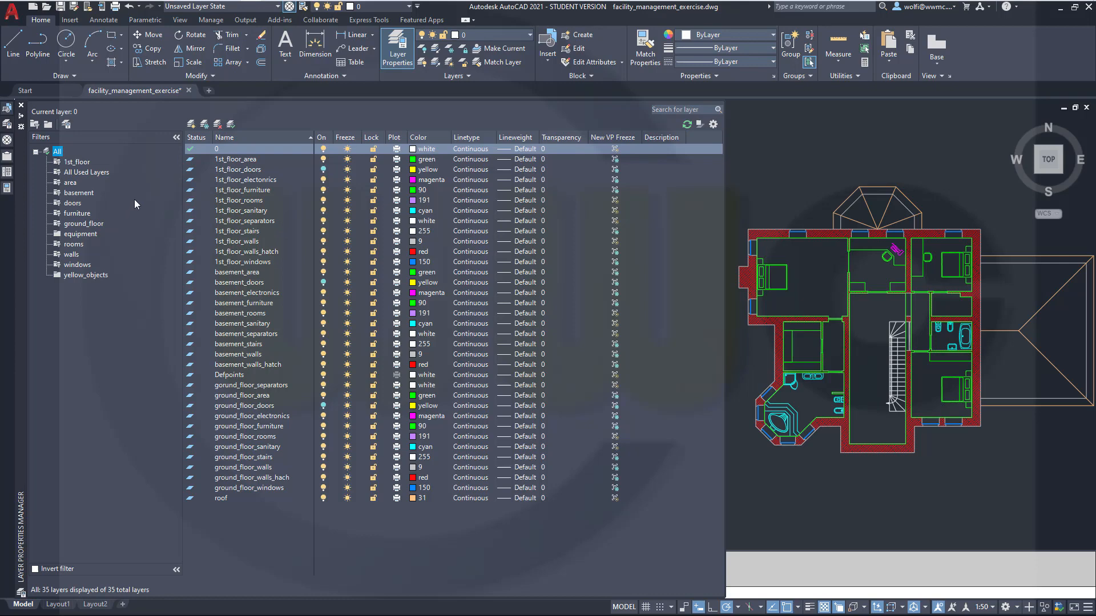
pyautogui.moveTo(271, 182)
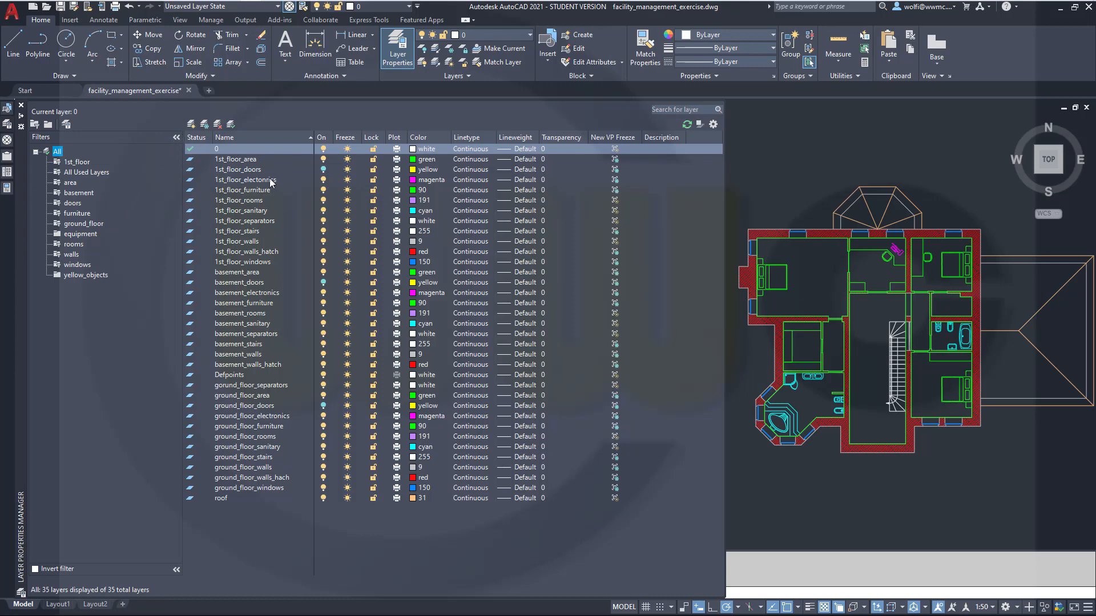
# Select the electronics, furniture and sanitary layers of the 1st floor, basement and ground floor.
pyautogui.click(245, 180)
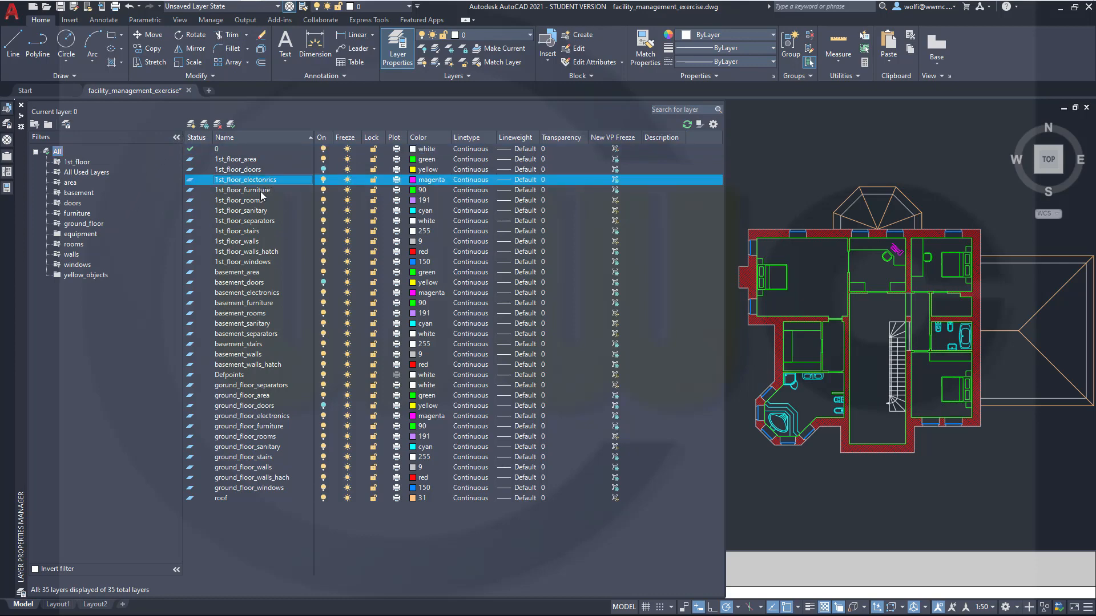
pyautogui.click(242, 189)
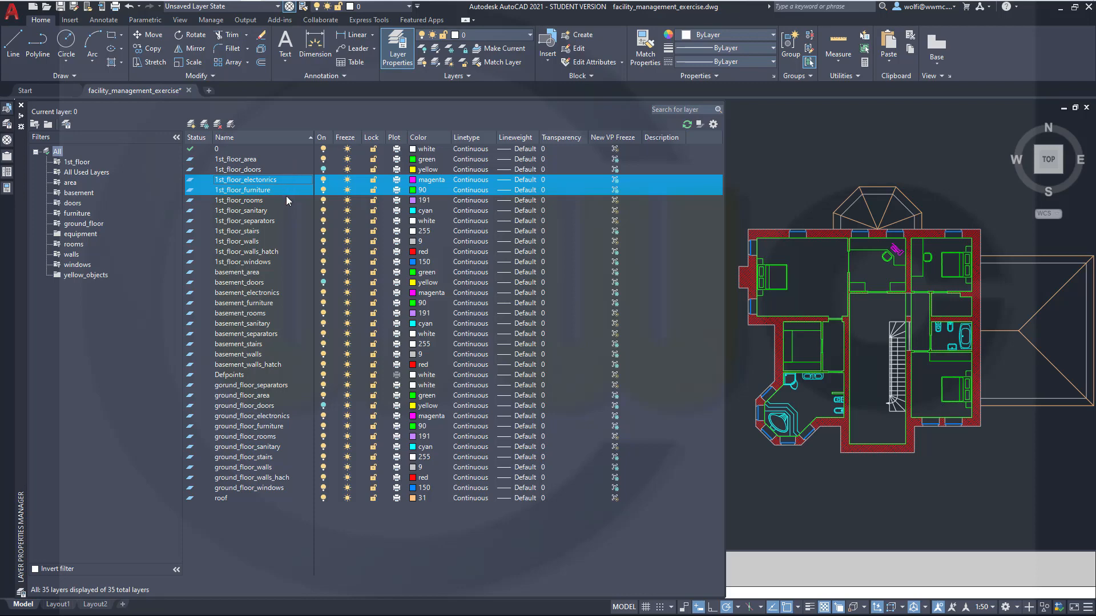
pyautogui.click(240, 210)
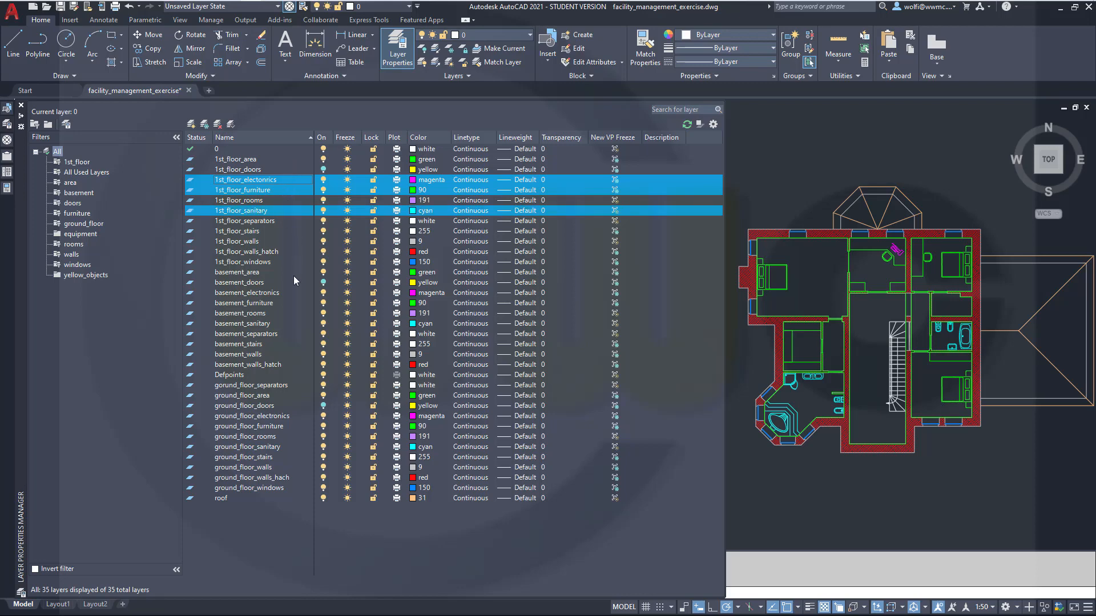
pyautogui.click(247, 292)
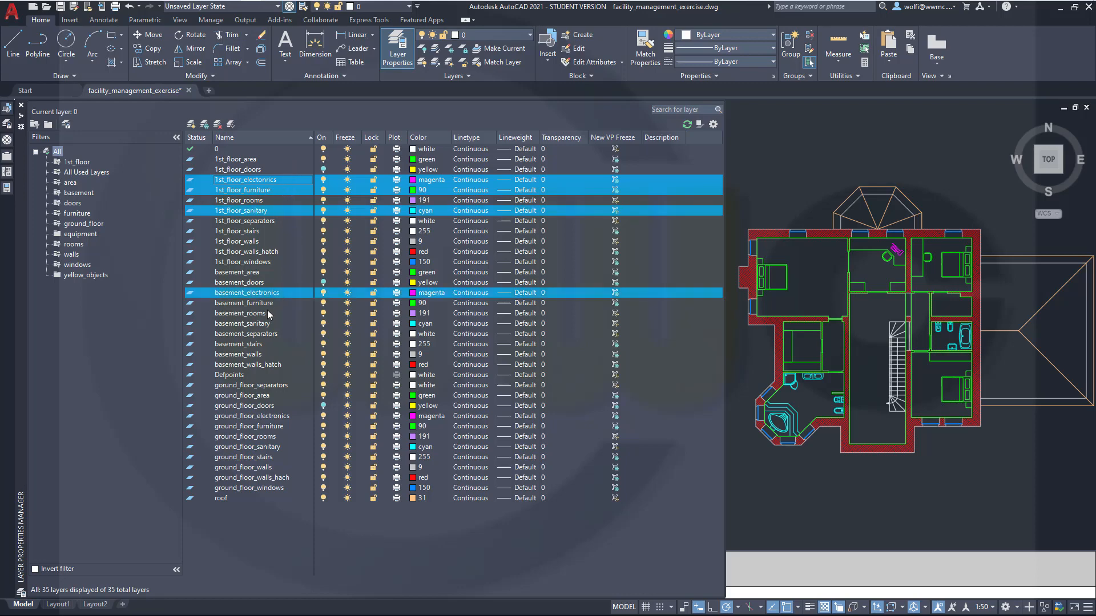
pyautogui.click(242, 324)
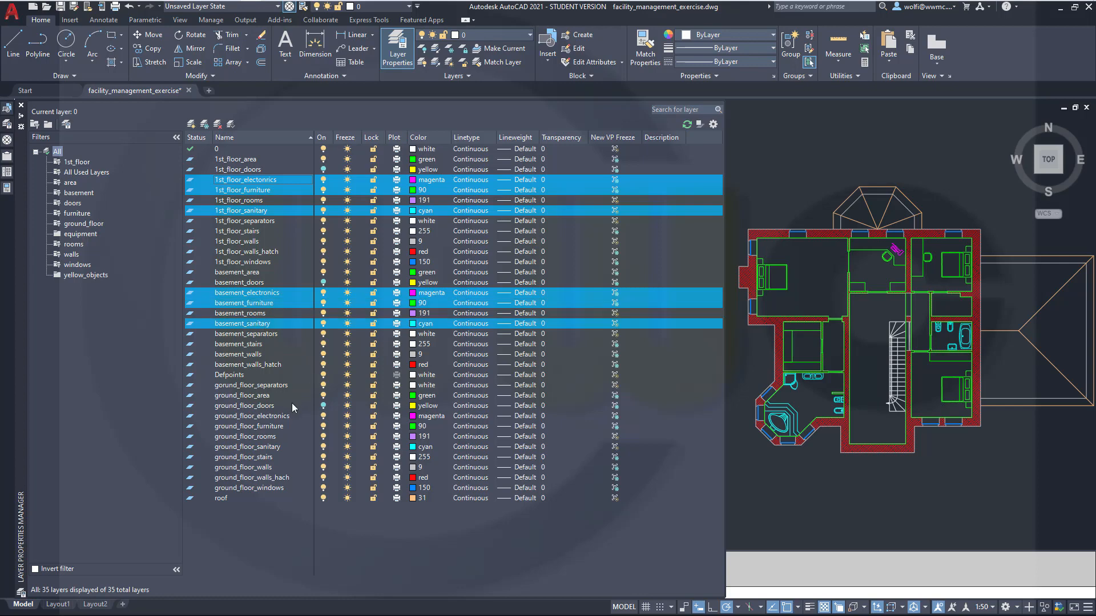
pyautogui.click(249, 415)
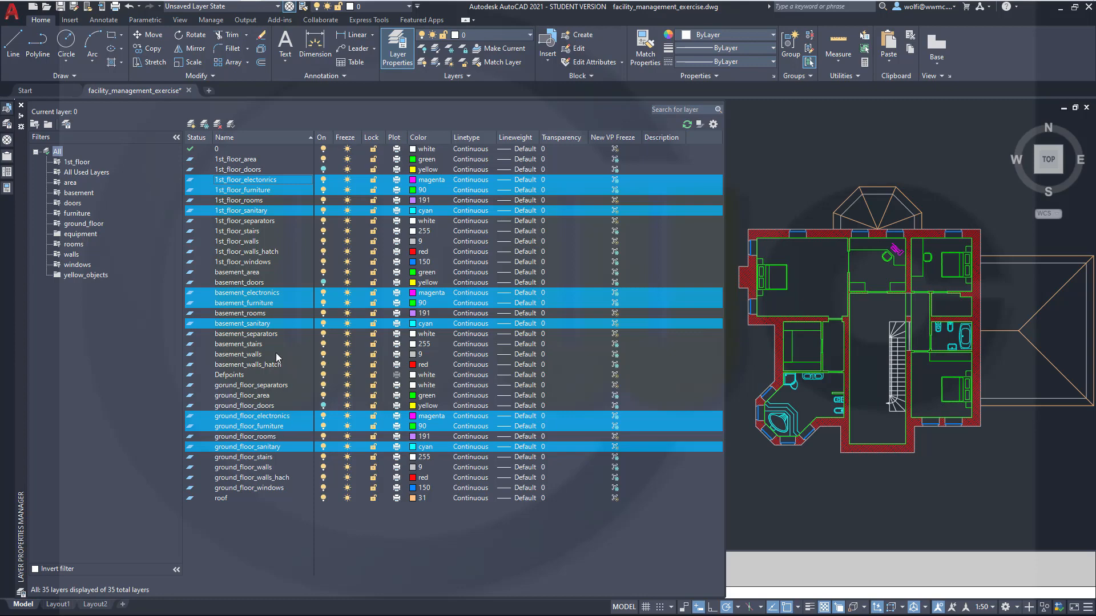
pyautogui.moveTo(212, 298)
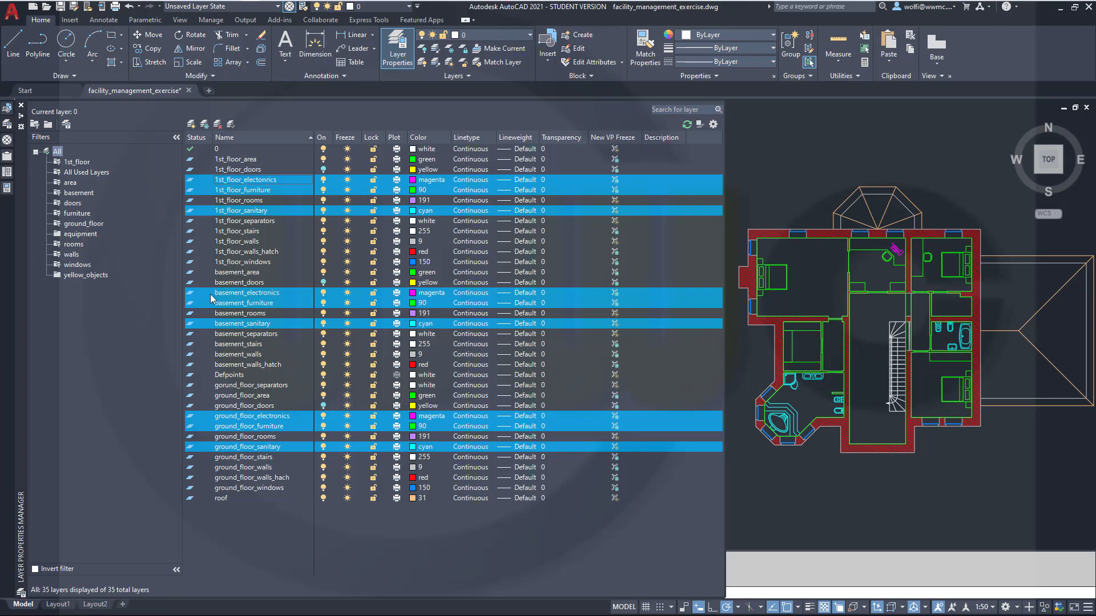
pyautogui.moveTo(101, 237)
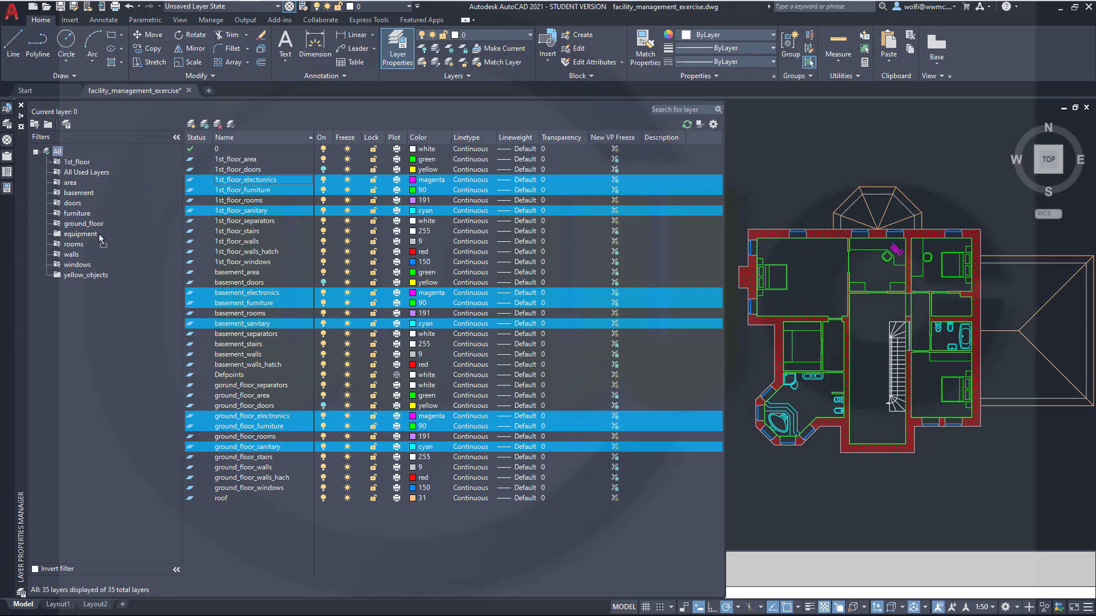
# Drop the nine selected layers into the equipment filter and verify its contents.
pyautogui.click(244, 179)
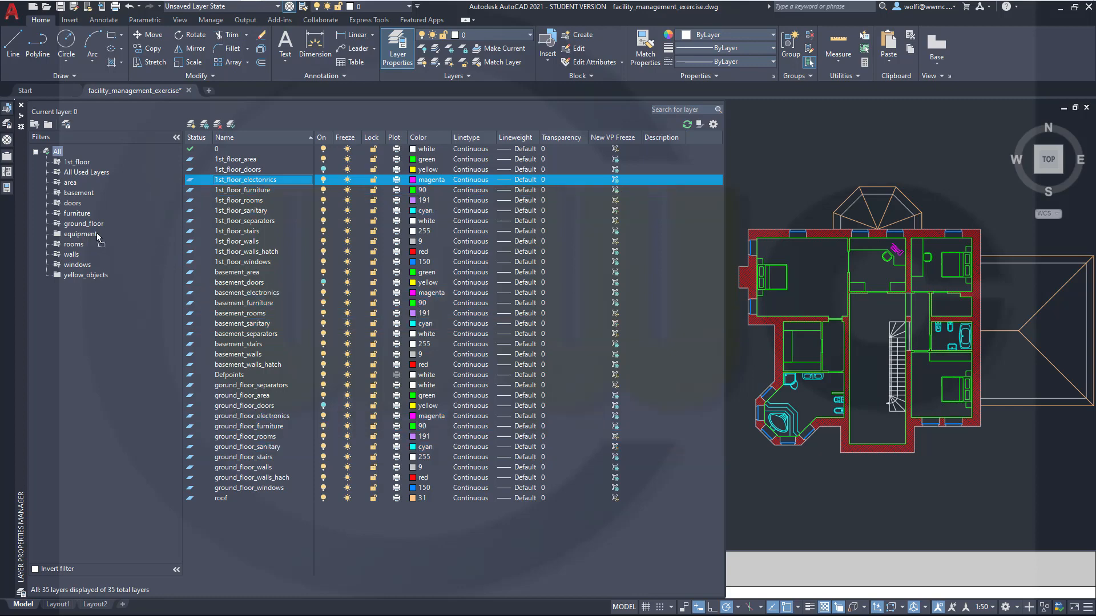
pyautogui.click(80, 233)
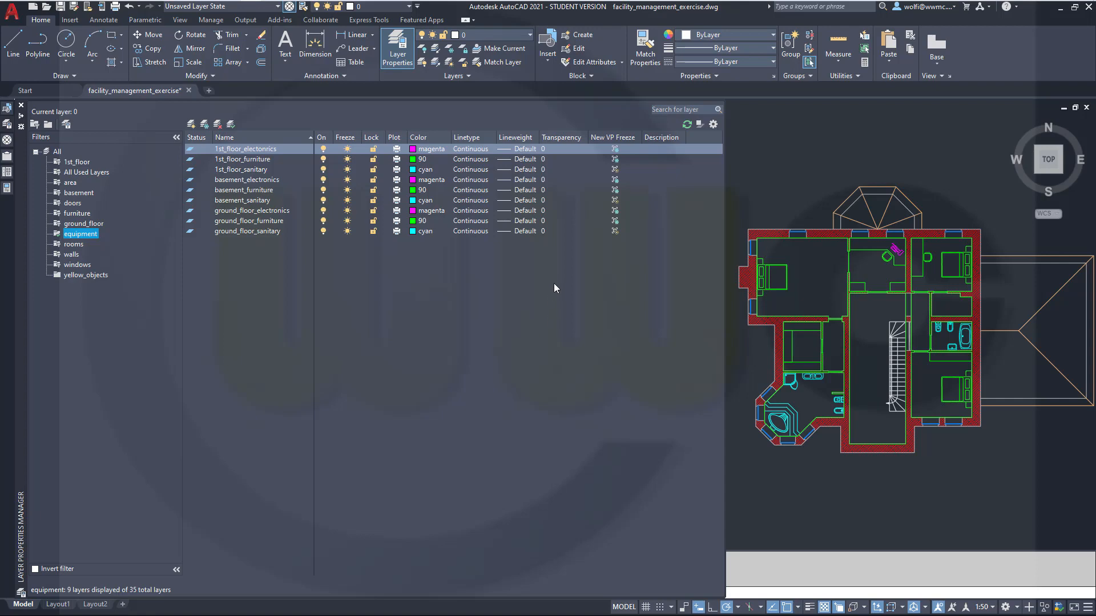
pyautogui.moveTo(667, 224)
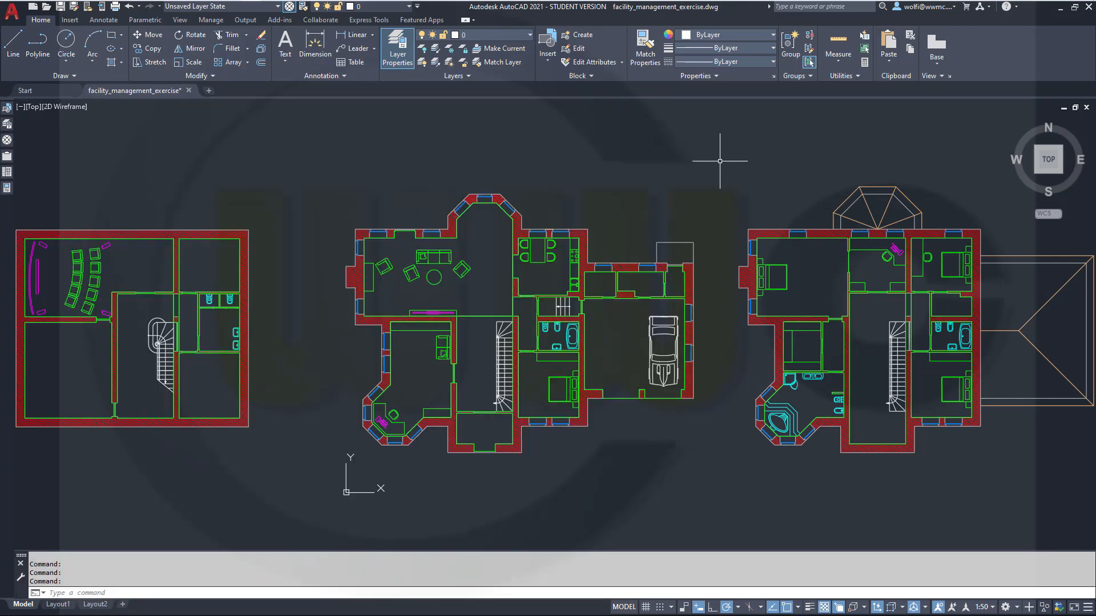
pyautogui.moveTo(580, 153)
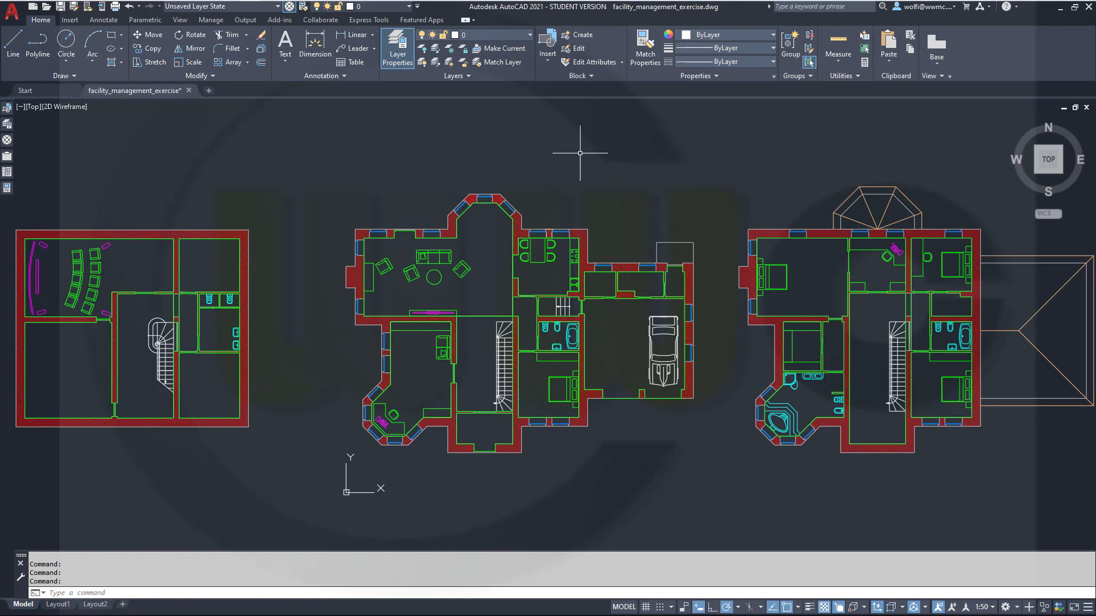